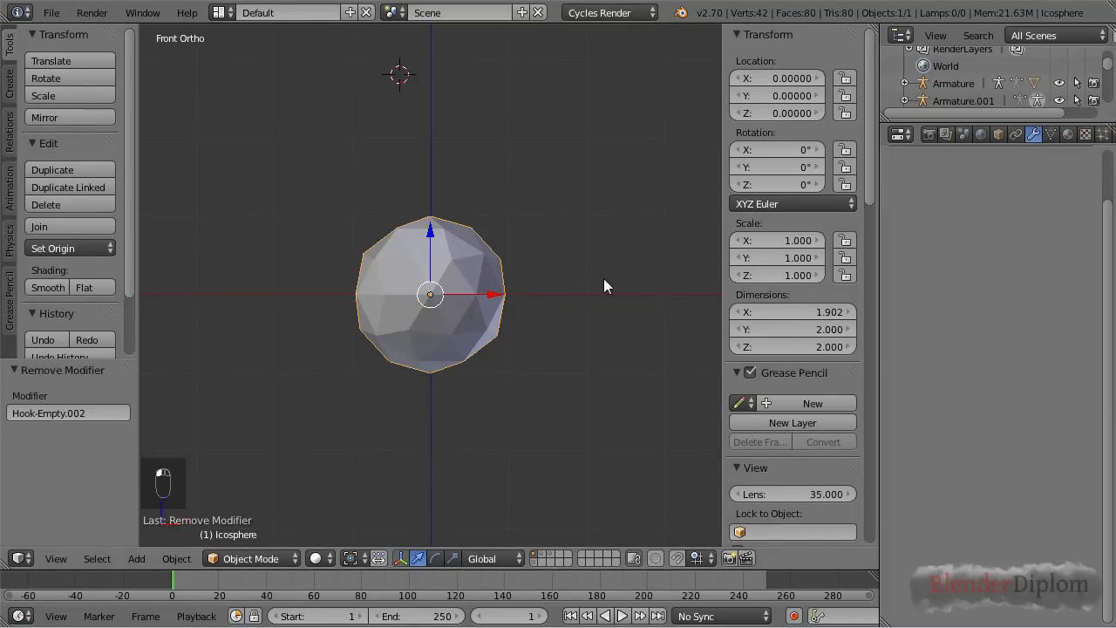
Step: Hook the icosphere's top cap vertices to a new empty using Hook to New Object
key(Tab)
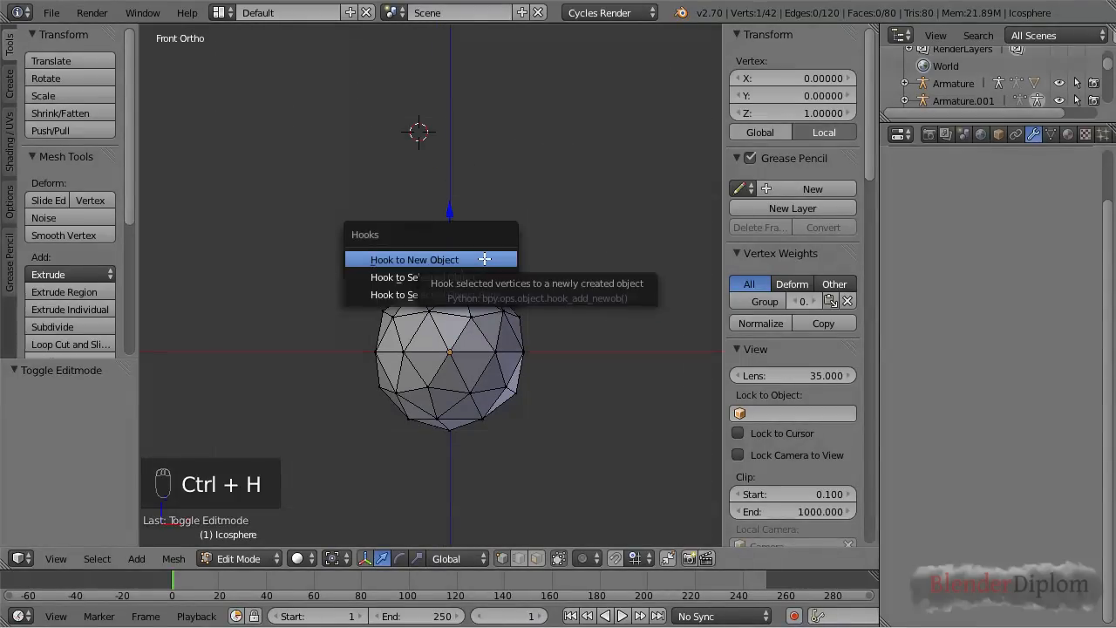
click(414, 259)
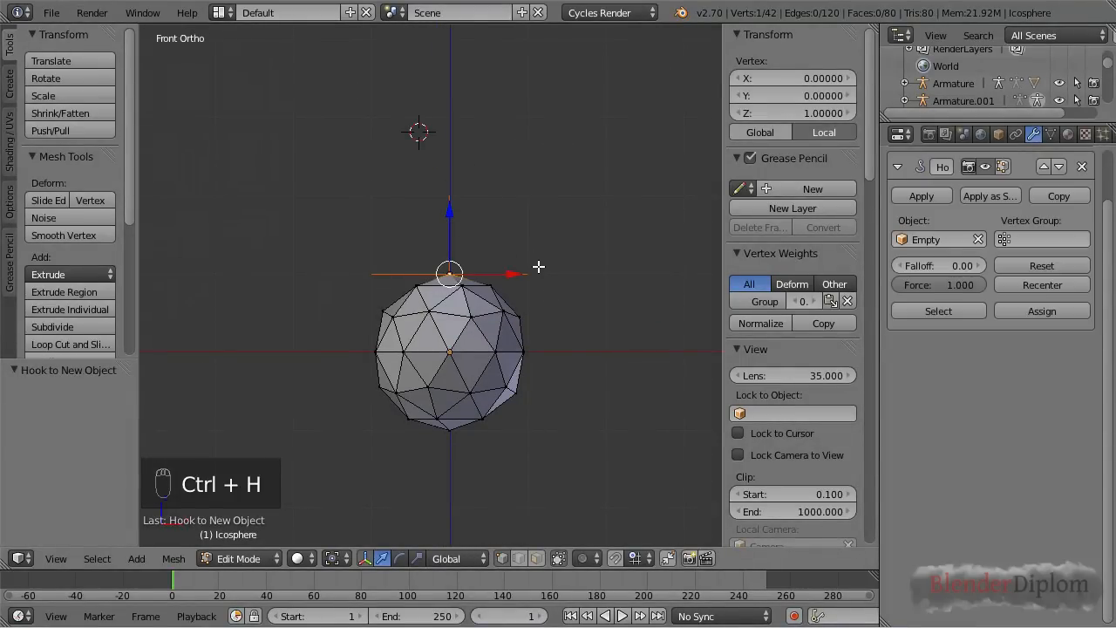
key(Tab)
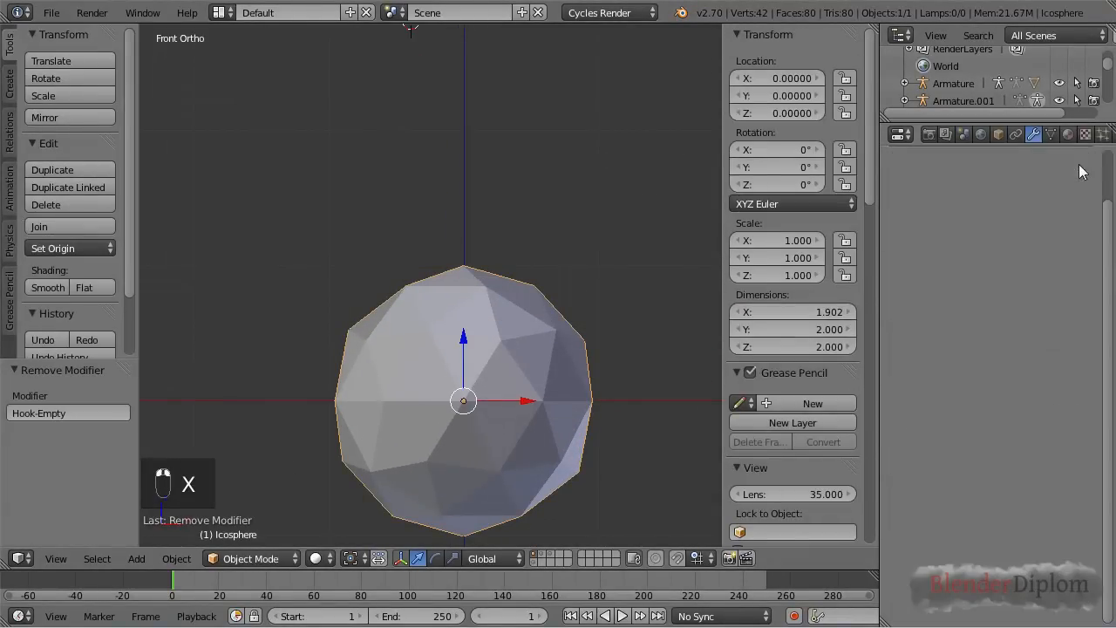
key(Tab)
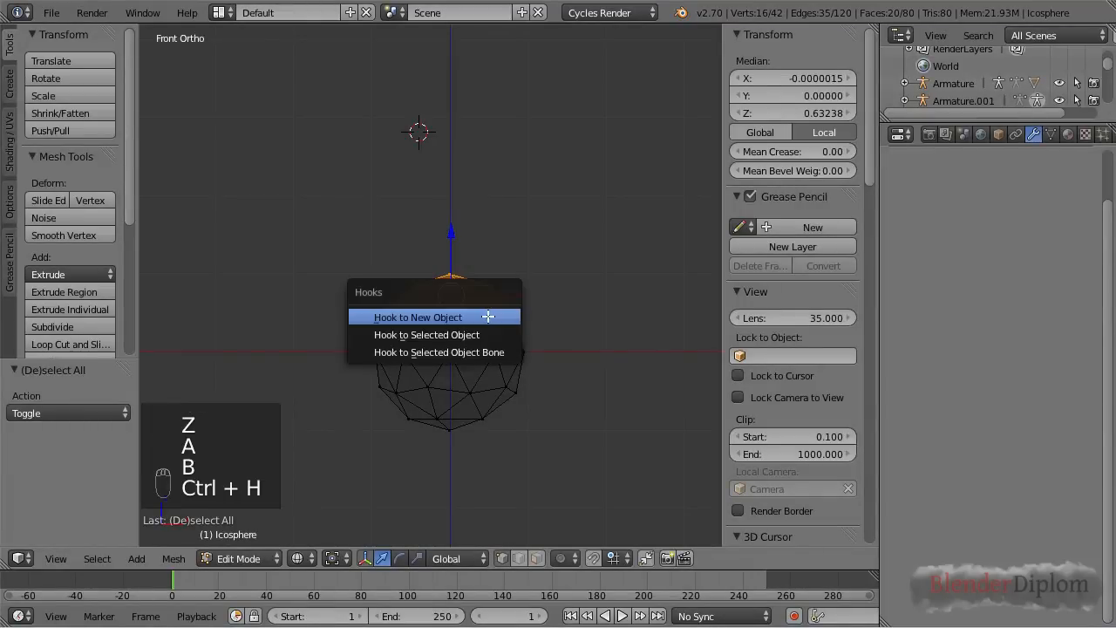
click(418, 316)
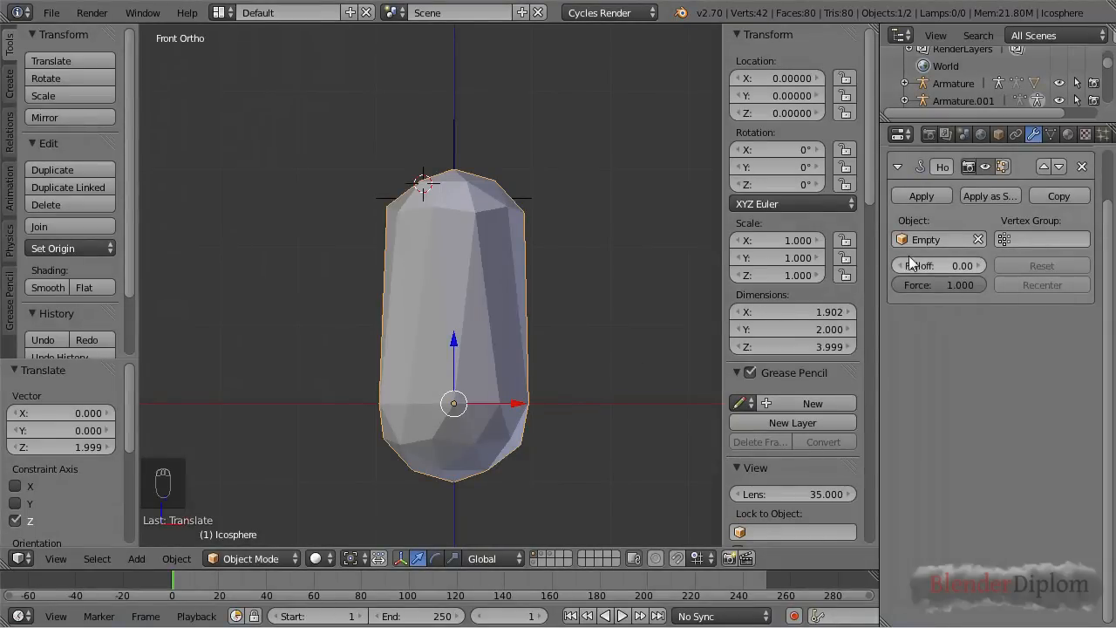
mouse_move(960, 284)
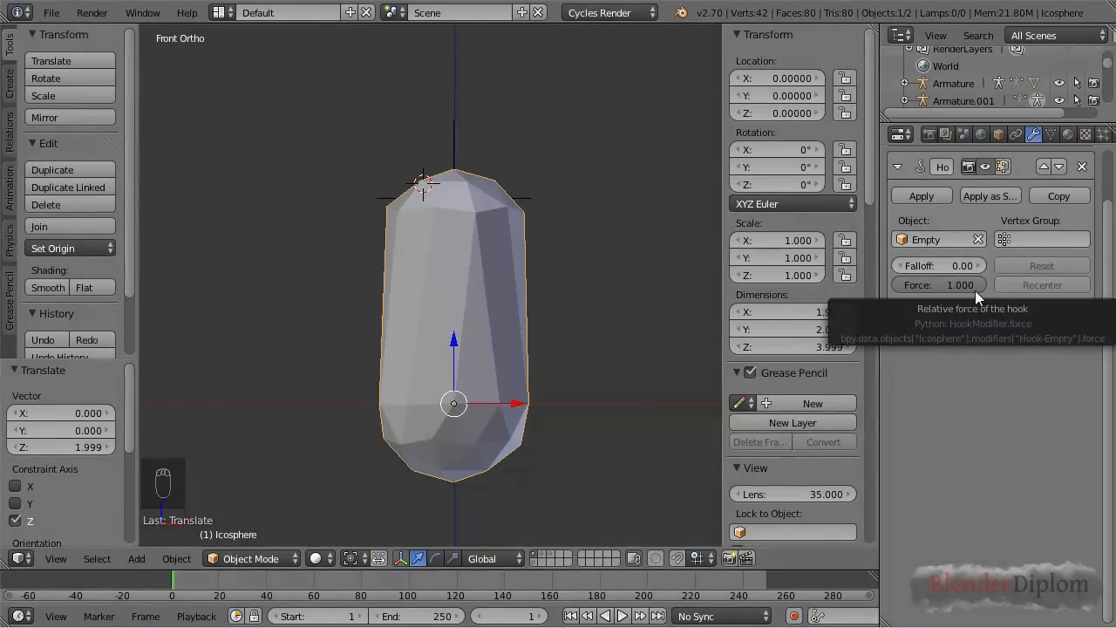
mouse_move(588, 258)
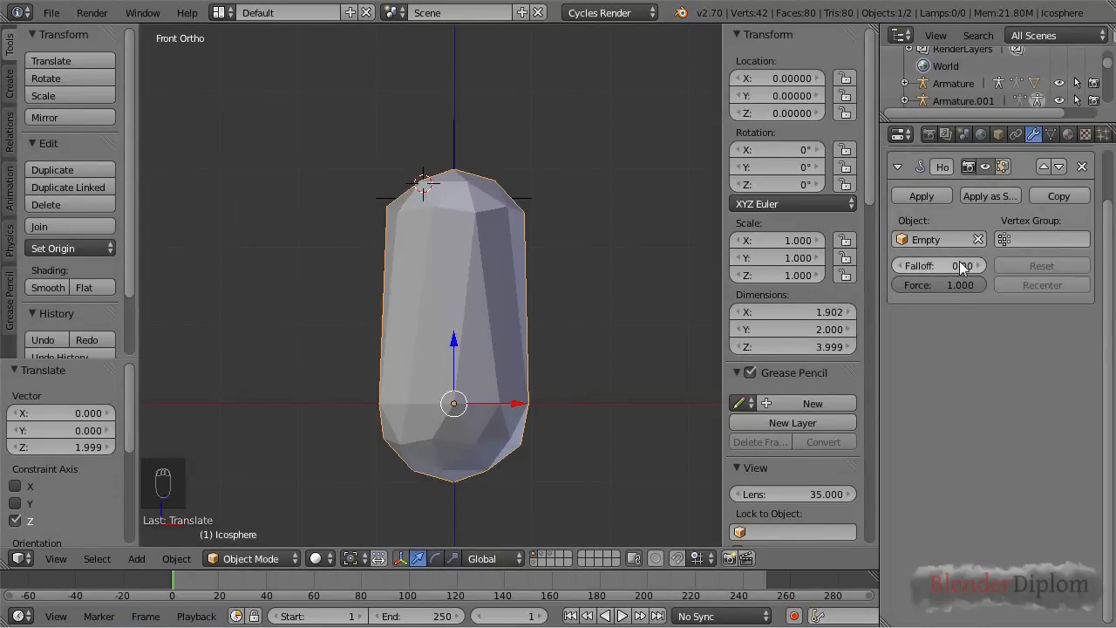
drag(964, 265, 894, 265)
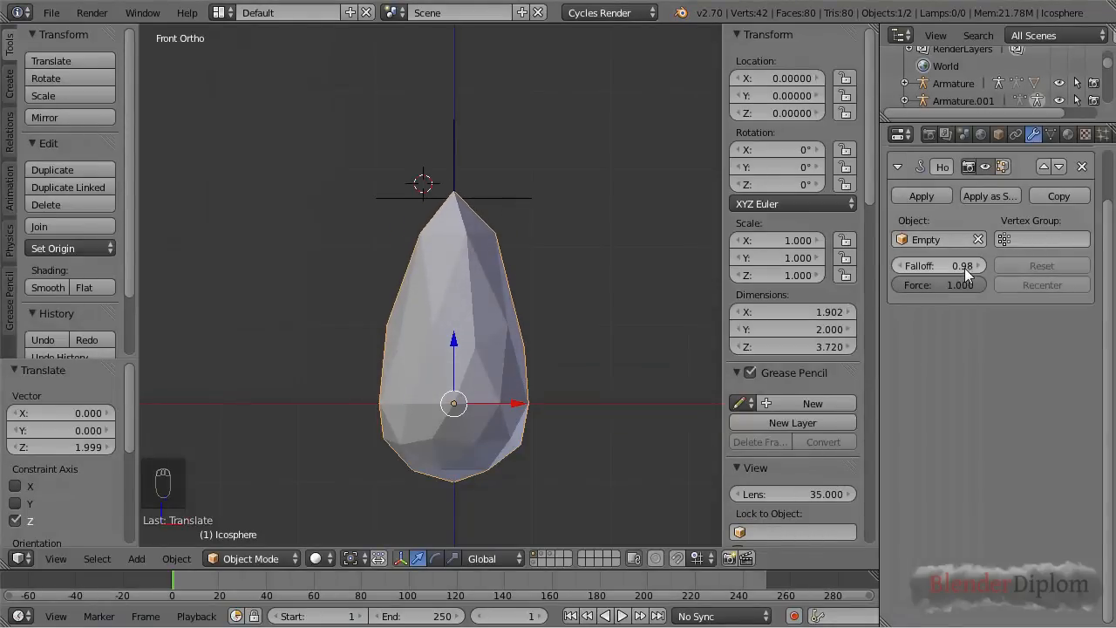
key(Tab)
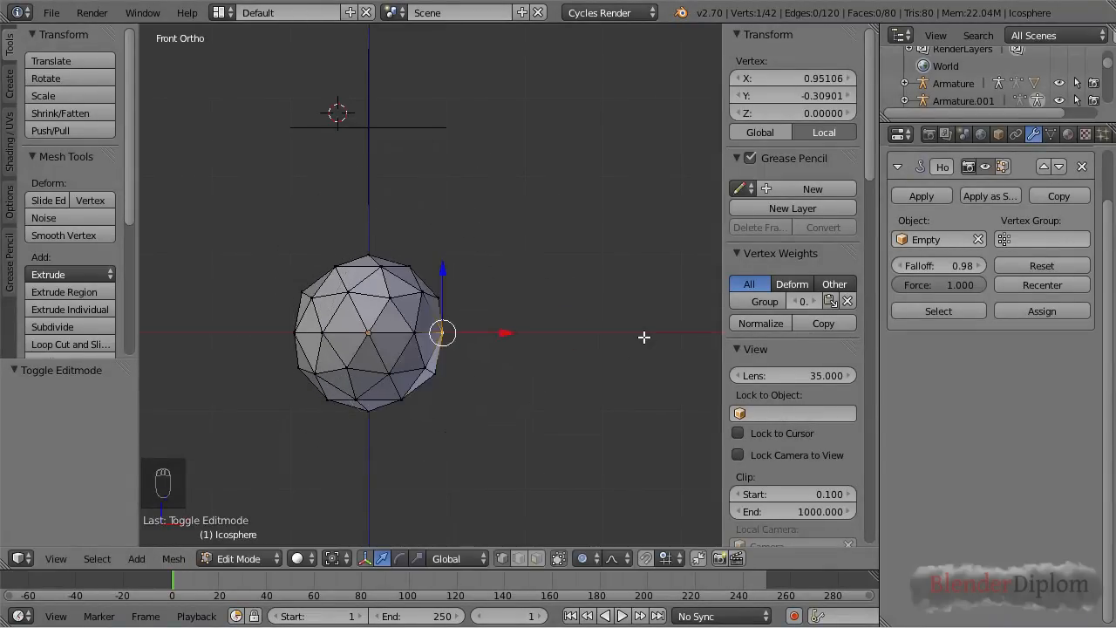
key(Tab)
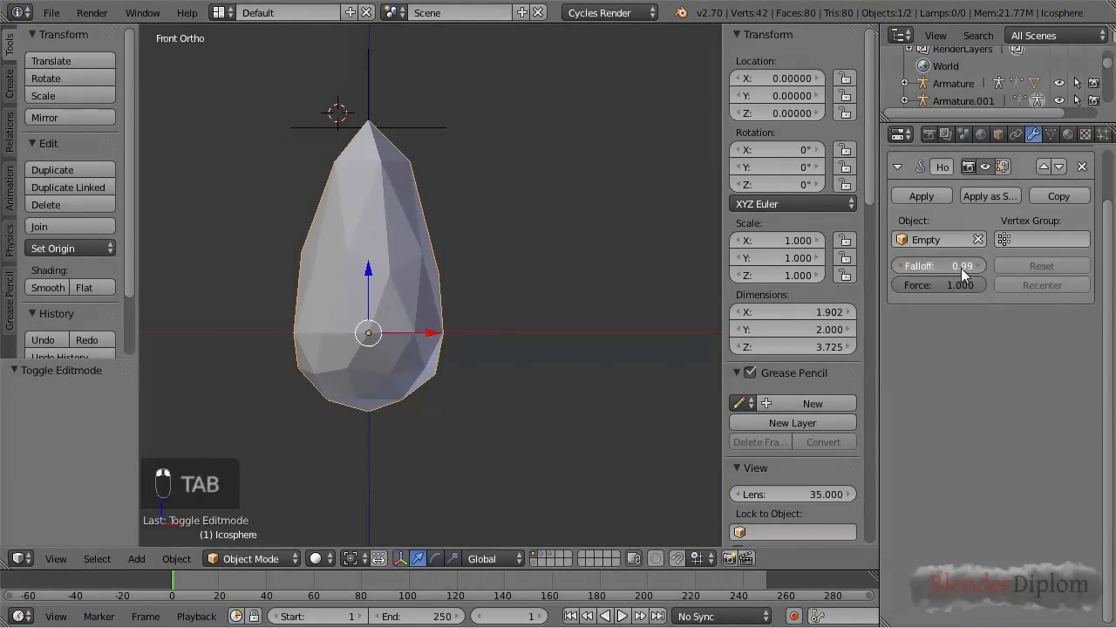
drag(963, 265, 938, 265)
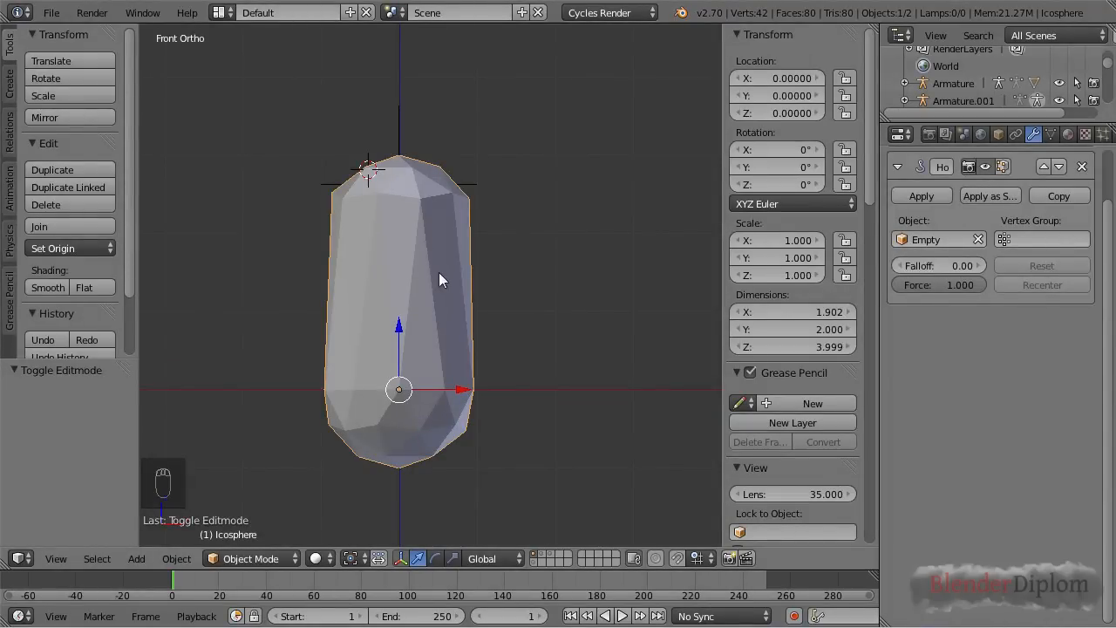
key(Tab)
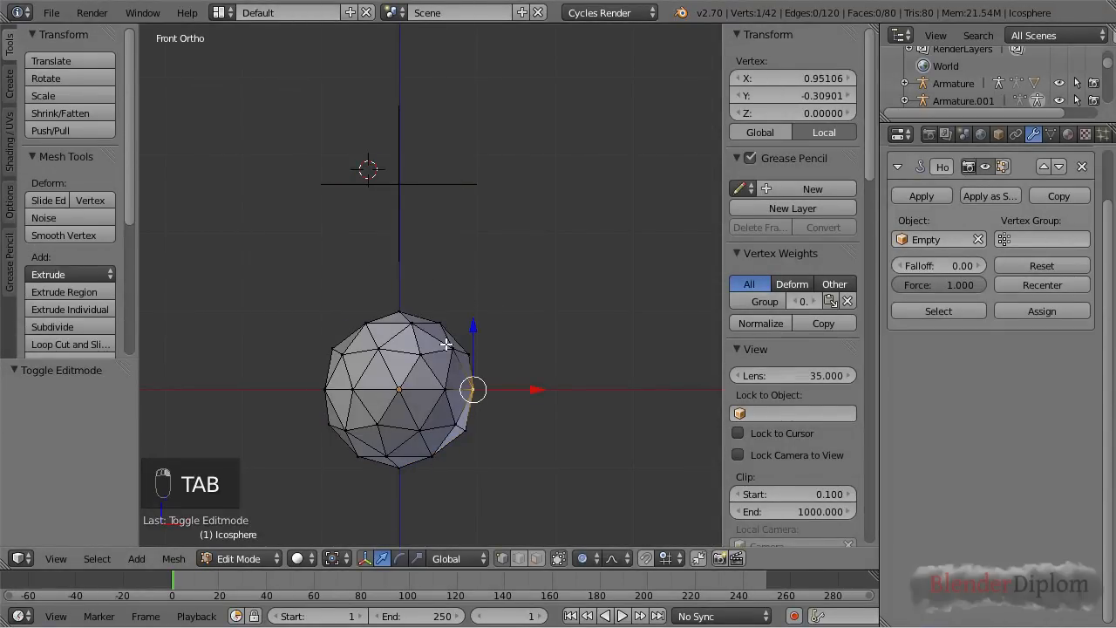
key(Tab)
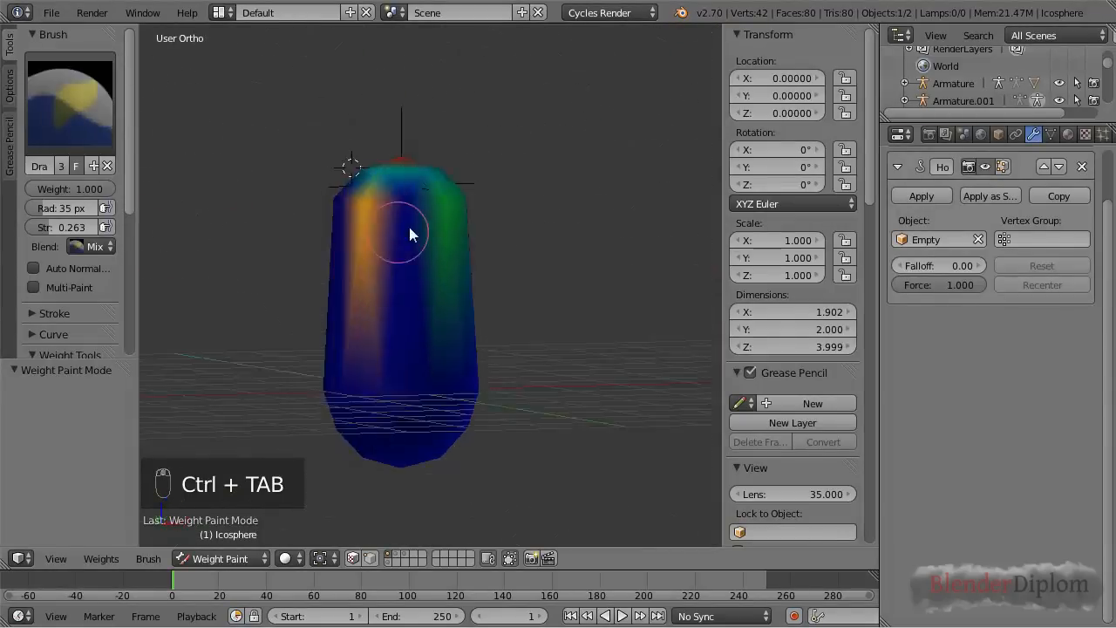
Step: Paint full weight onto the capsule's top and check the hook effect
drag(410, 236, 436, 236)
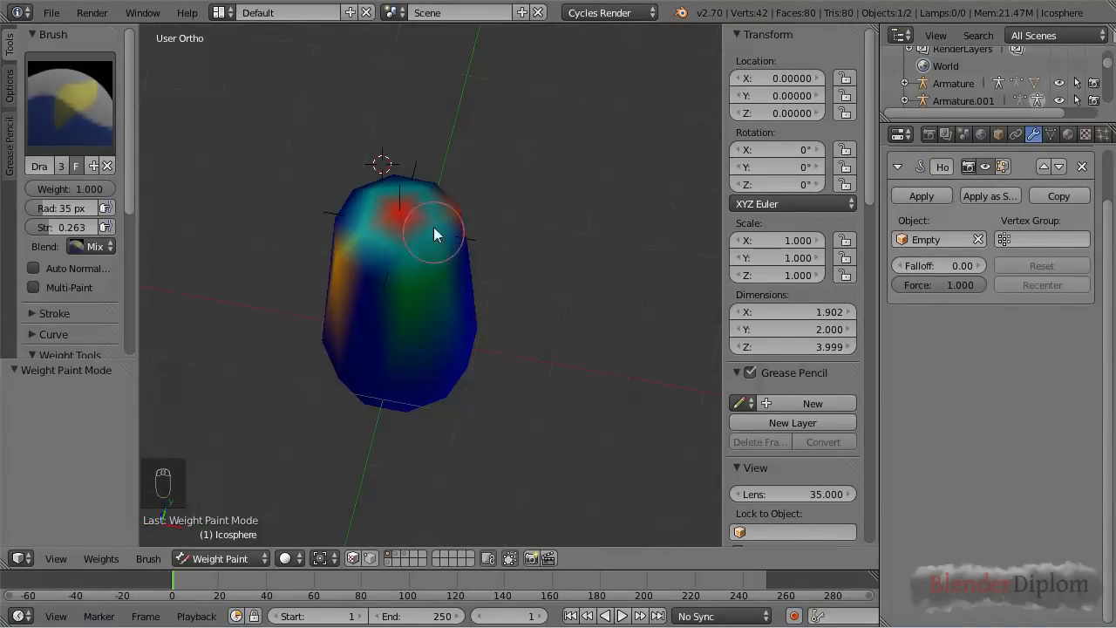
drag(436, 236, 454, 226)
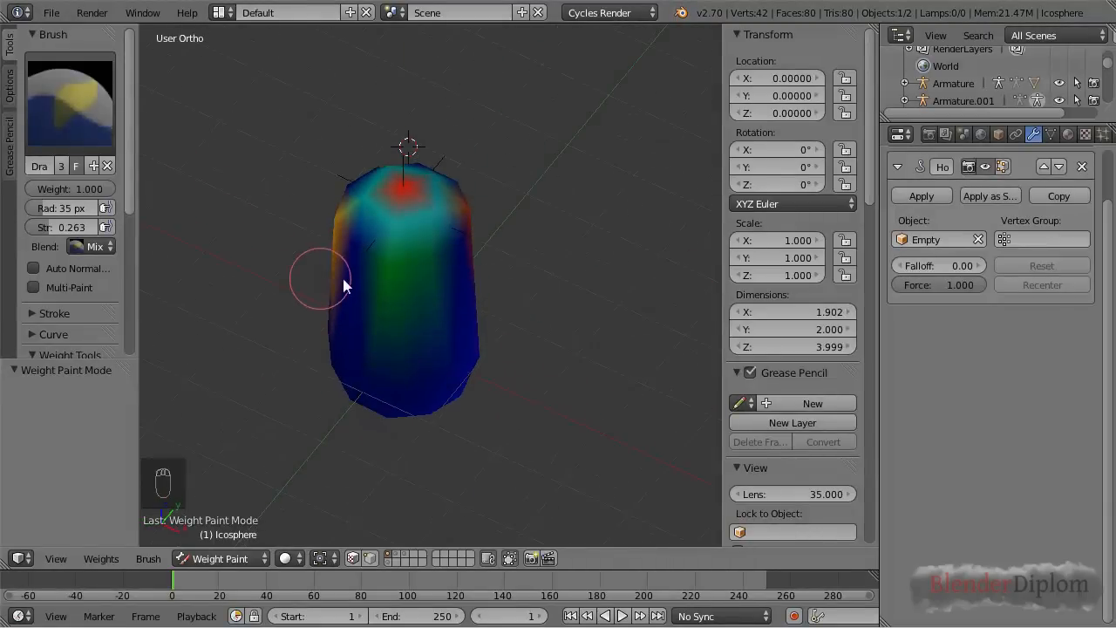
key(NUMPAD_1)
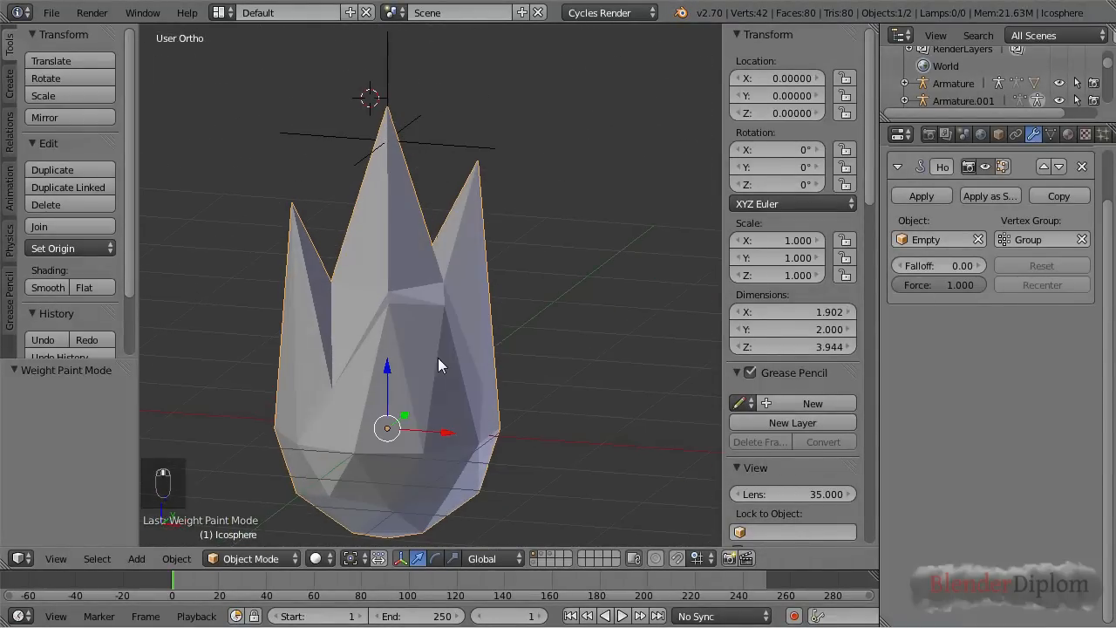
Step: Paint more weight near the top spike, upper part and side, then leave Weight Paint
key(ctrl+tab)
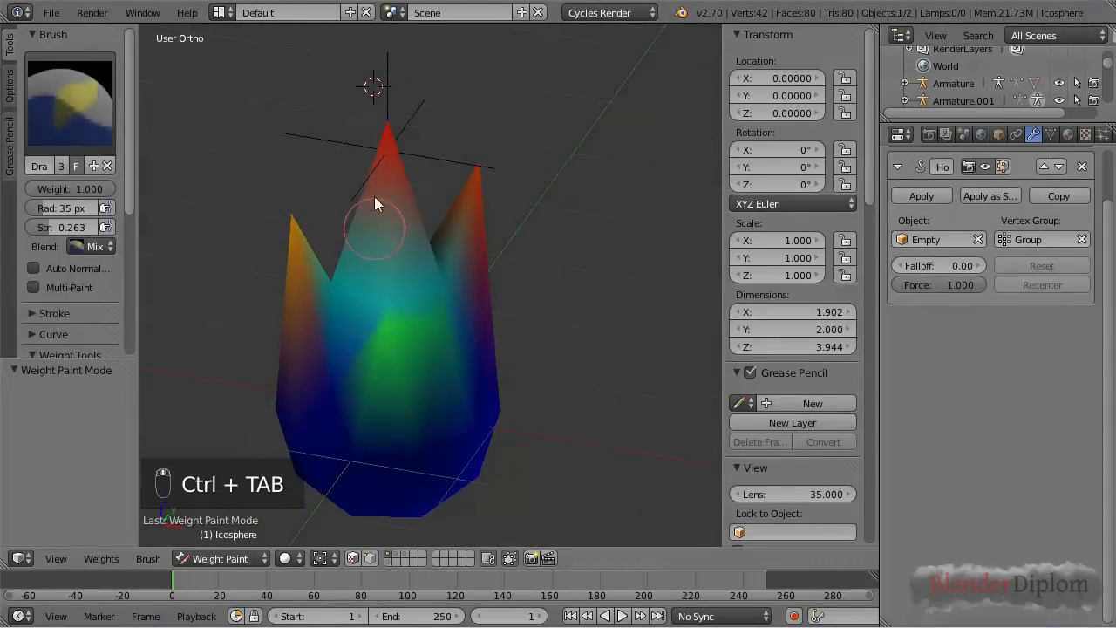
drag(375, 205, 454, 189)
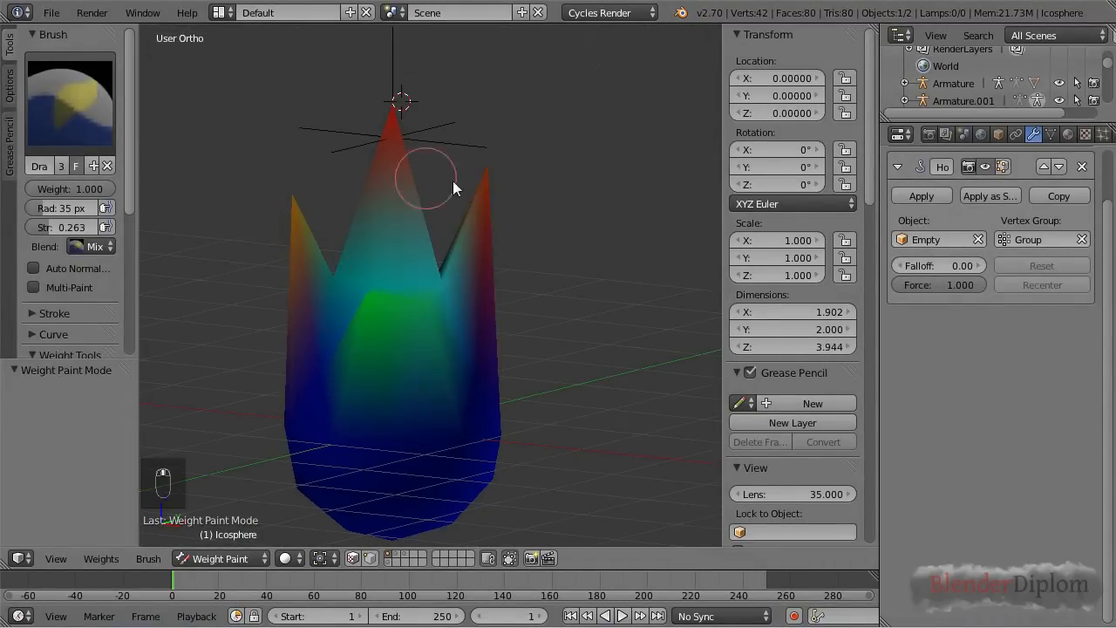
drag(428, 183, 484, 340)
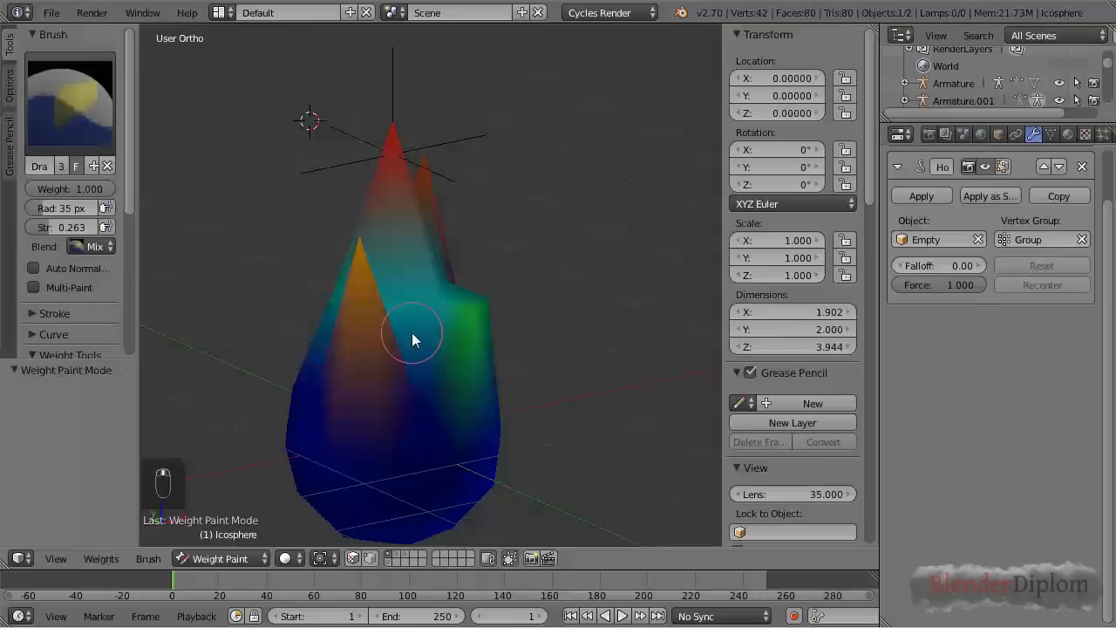
drag(414, 340, 406, 358)
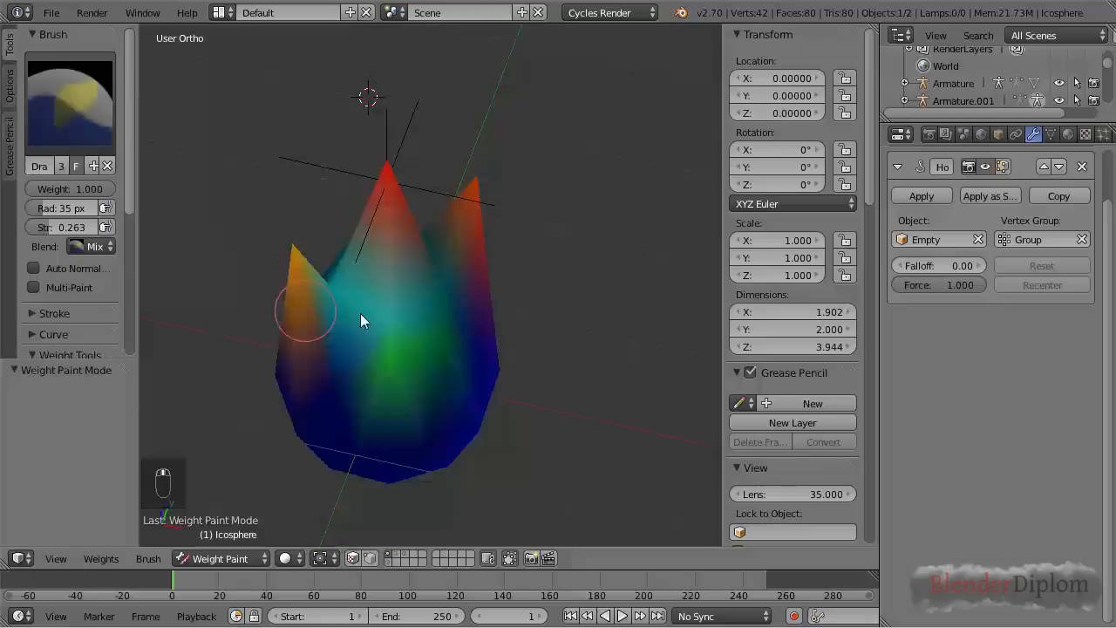
key(KP_3)
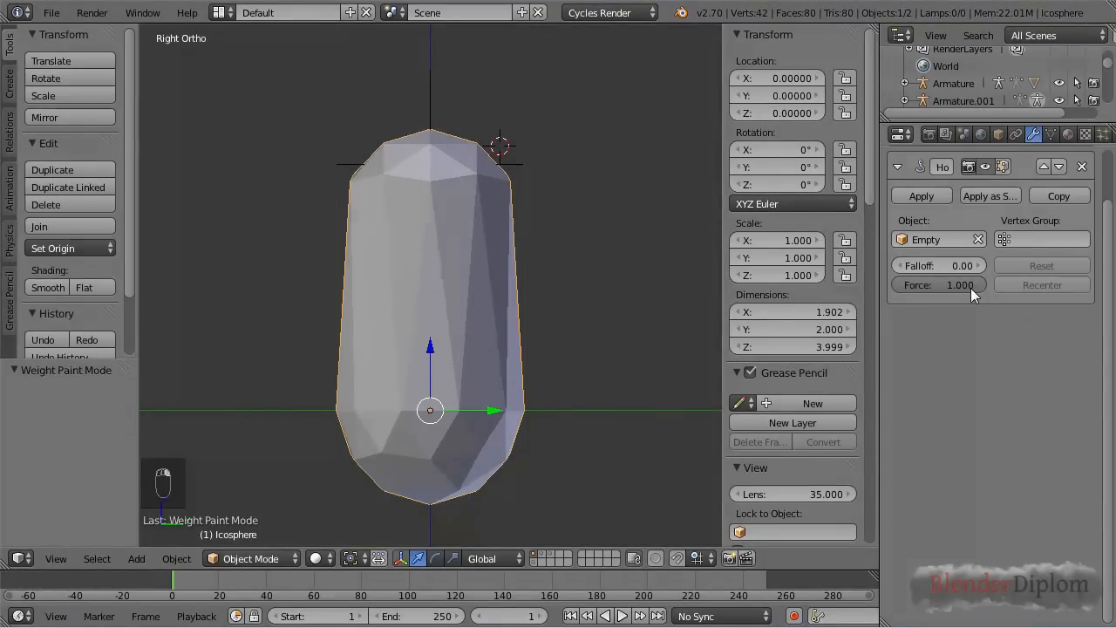
Step: Lower the hook Force to 0.740 to shorten the capsule, then restore it to 1.000
drag(960, 284, 942, 285)
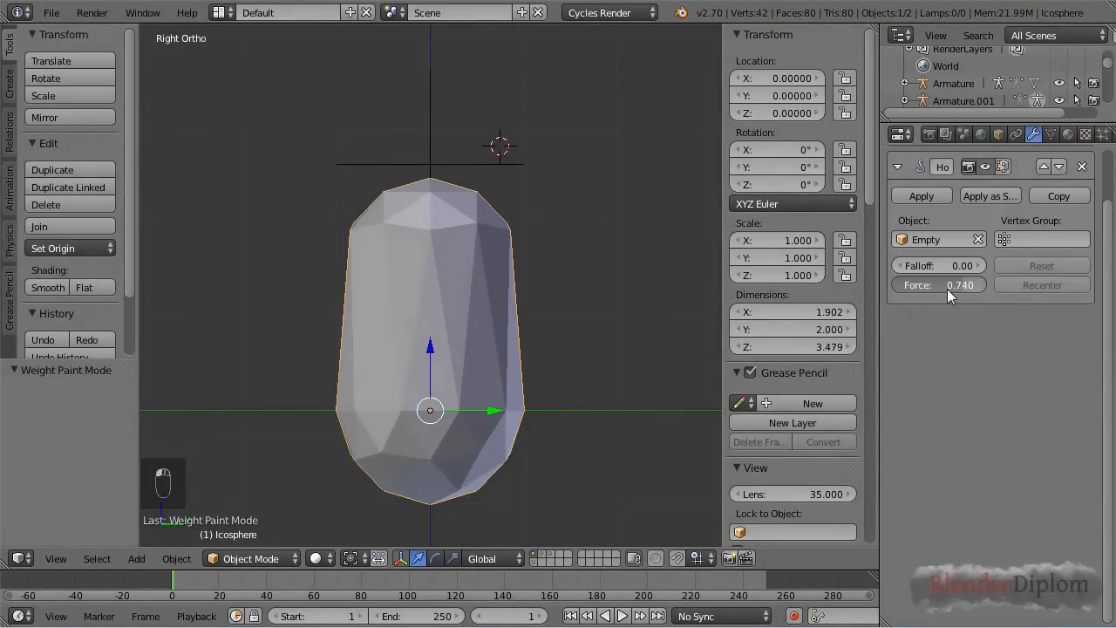
drag(960, 284, 929, 300)
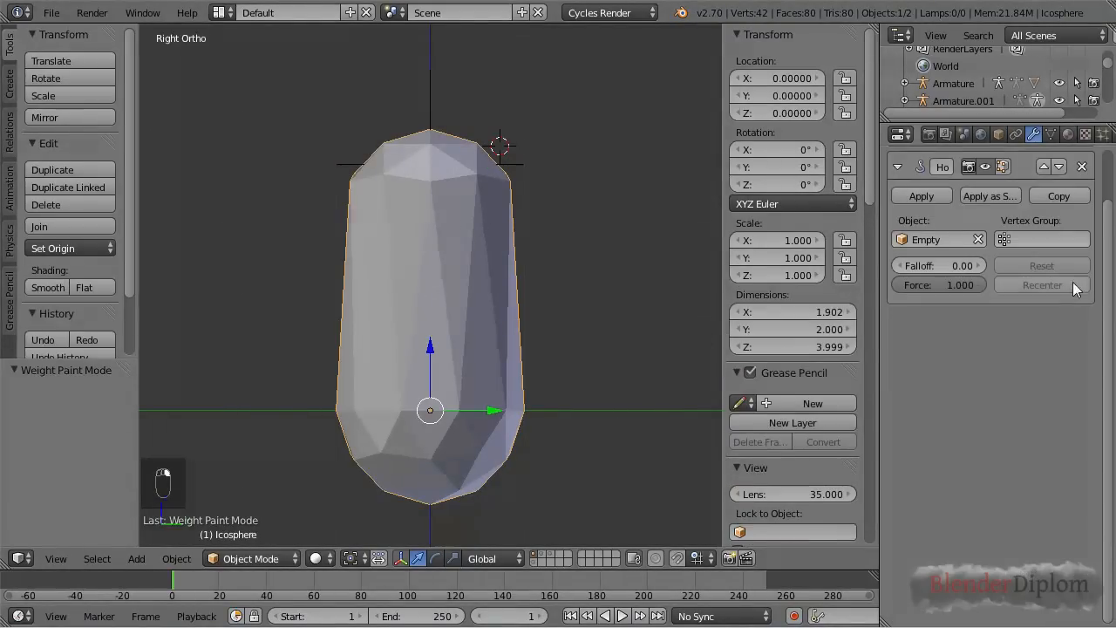
mouse_move(1055, 275)
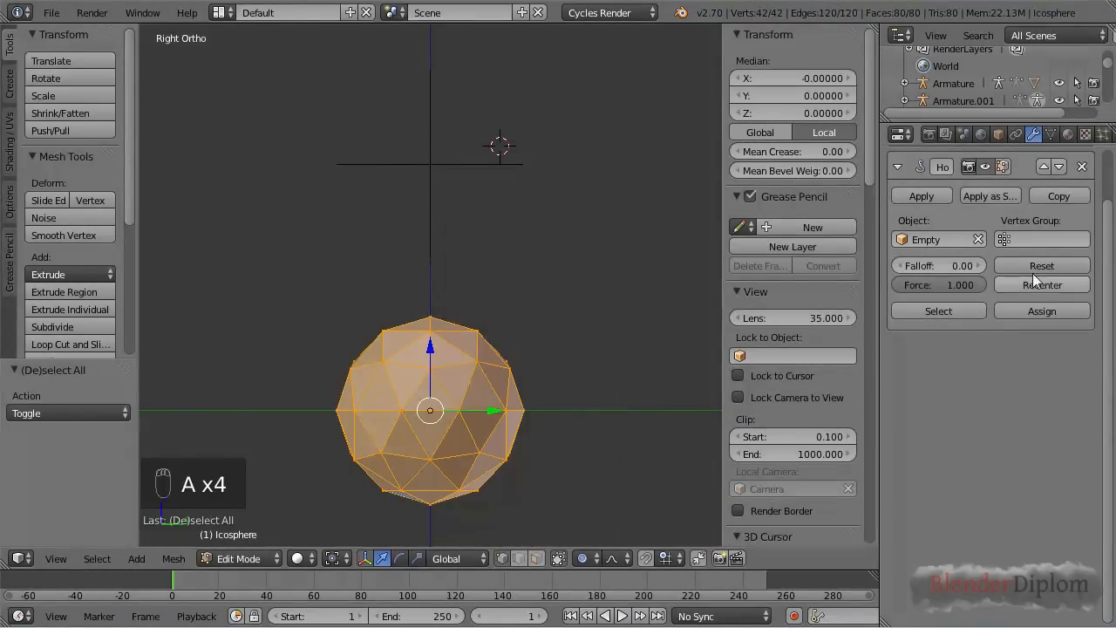
Step: Deselect all and assign only the top three vertices to the hook, checking the pointed sphere
key(Tab)
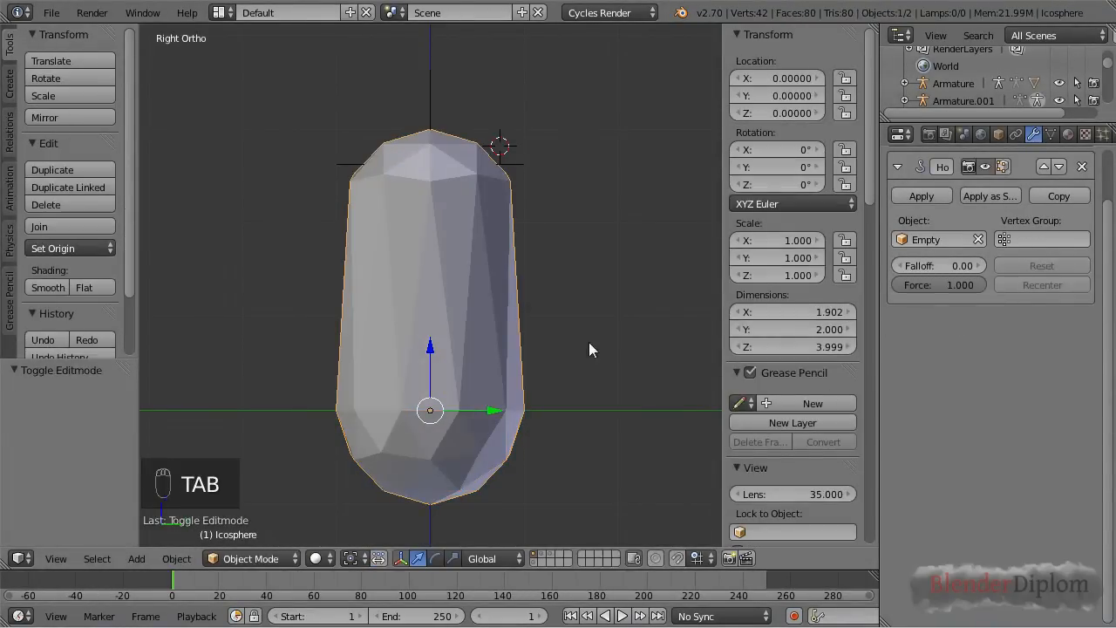
key(Tab)
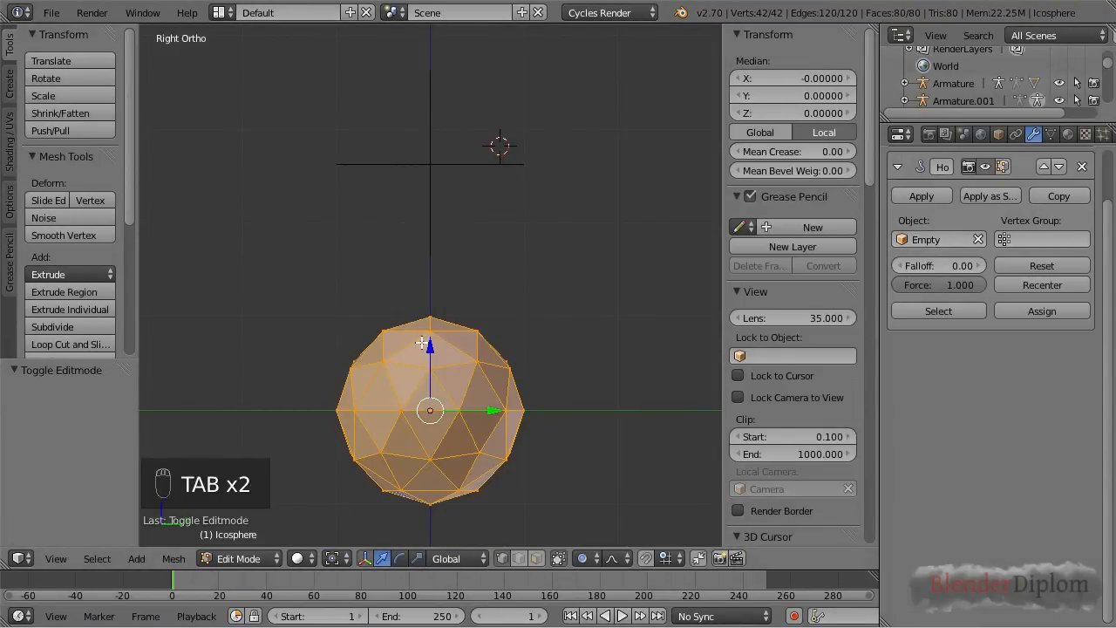
key(a)
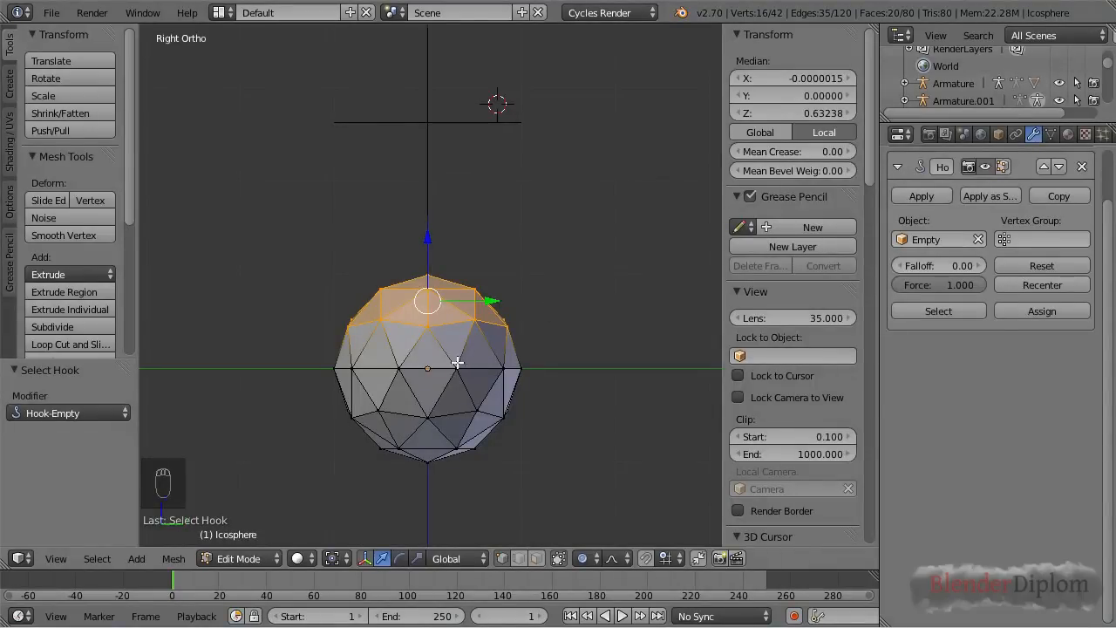
mouse_move(454, 330)
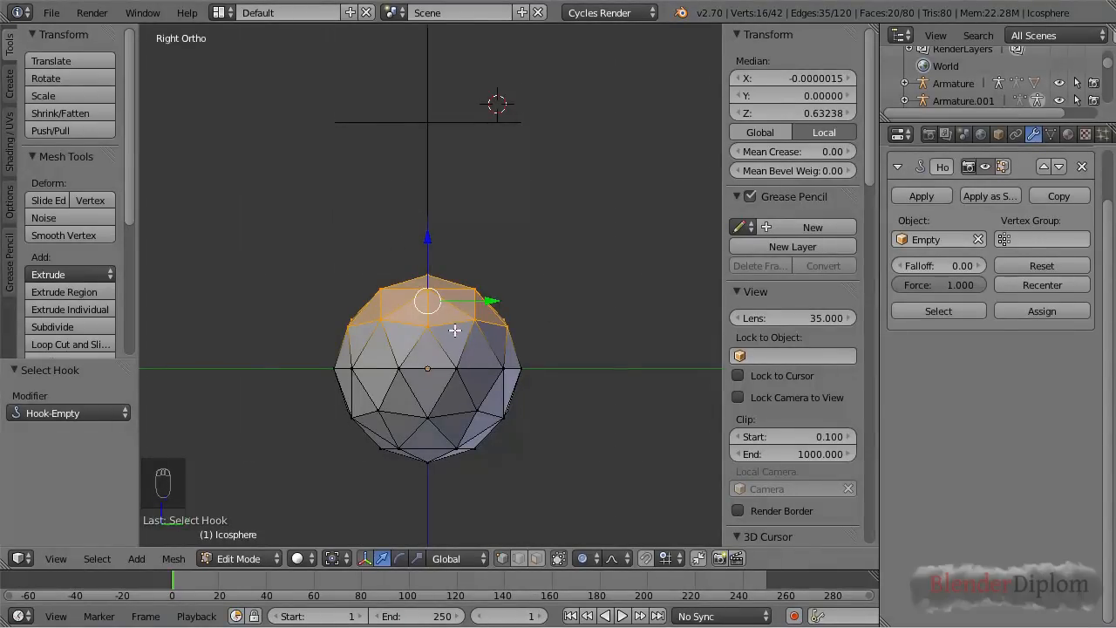
mouse_move(497, 366)
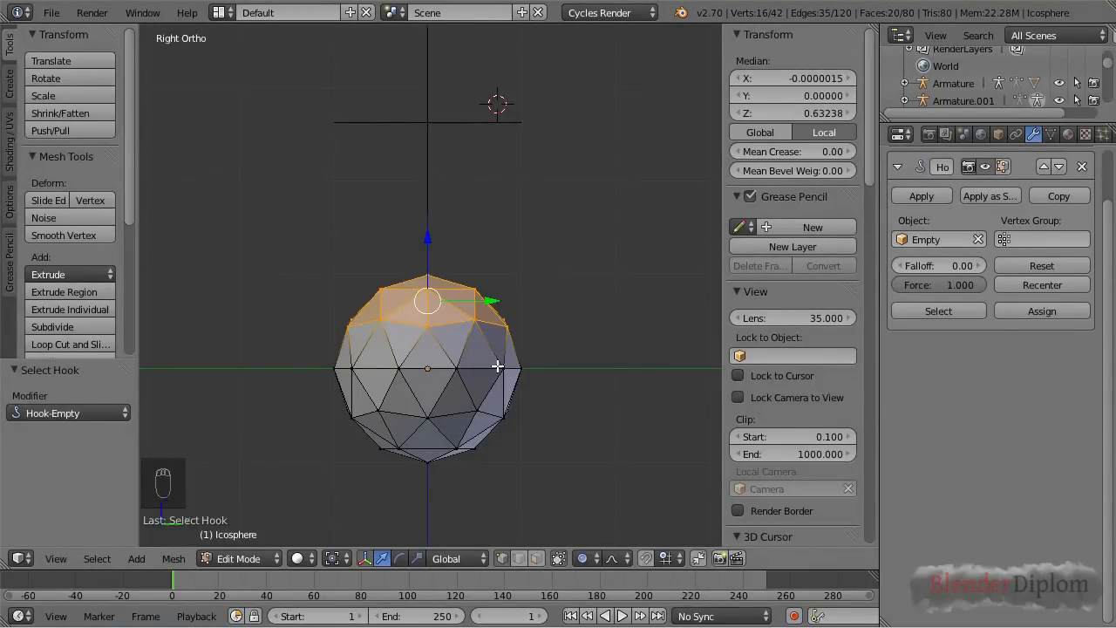
key(a)
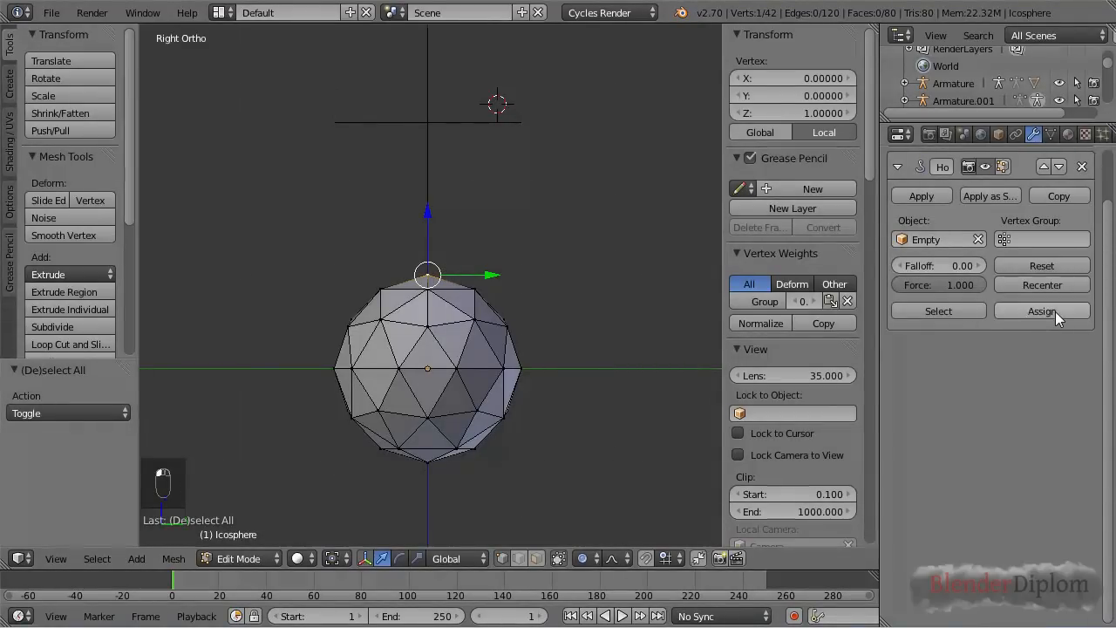
key(Tab)
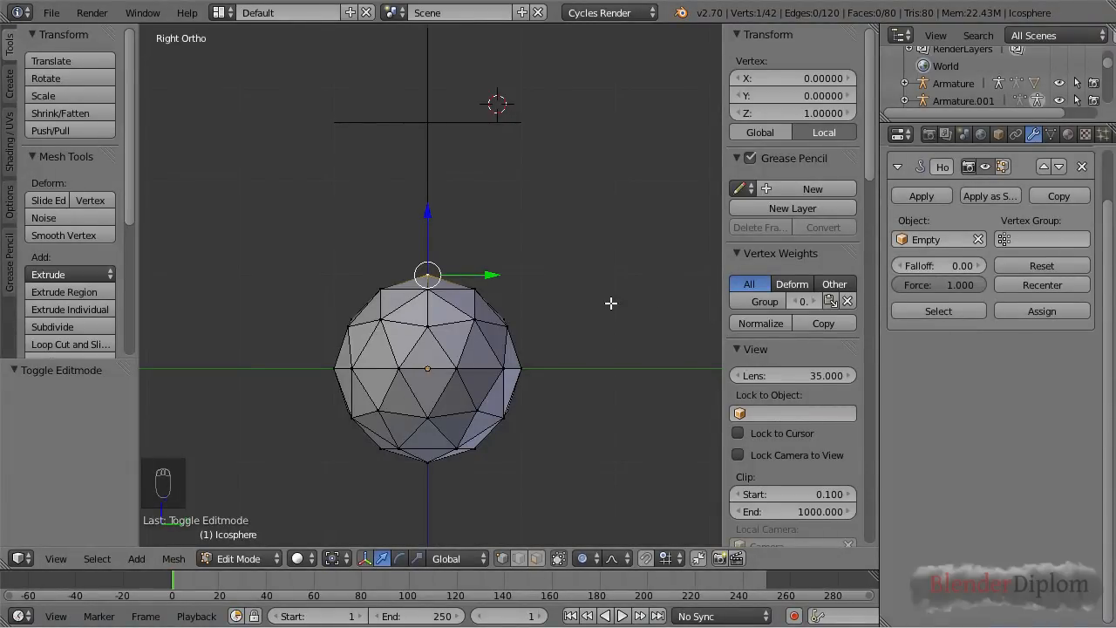
mouse_move(401, 311)
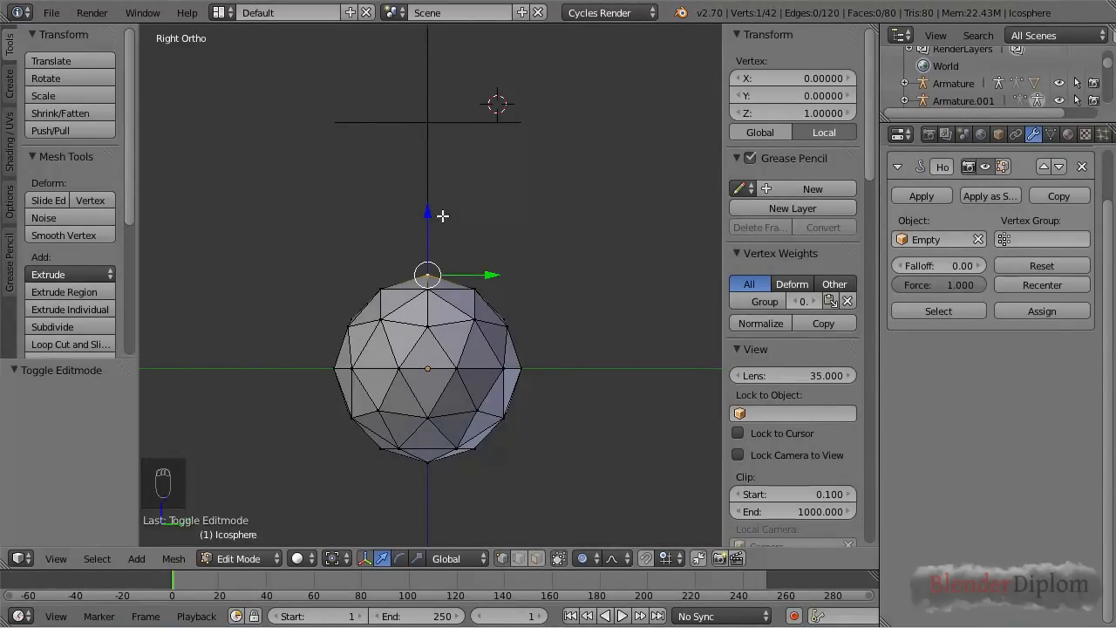
mouse_move(531, 344)
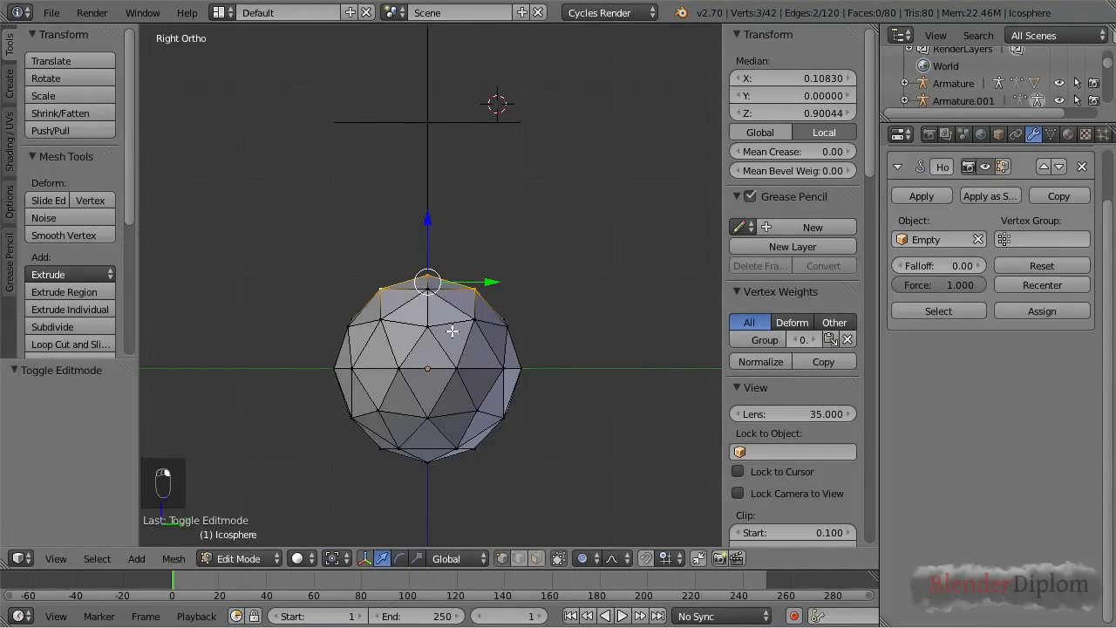
key(Tab)
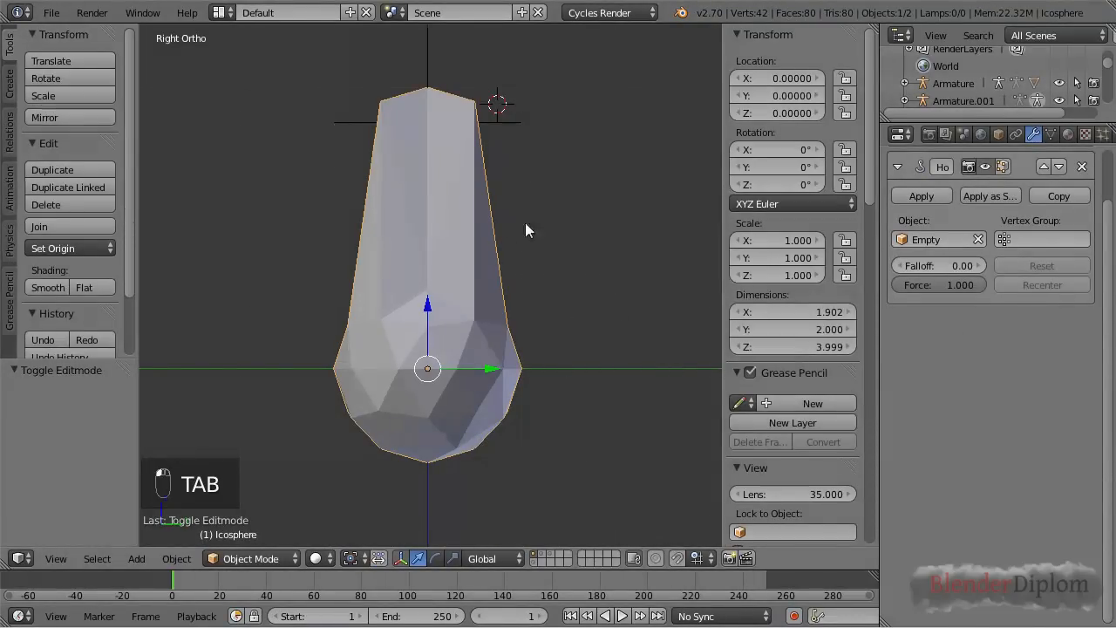
key(Tab)
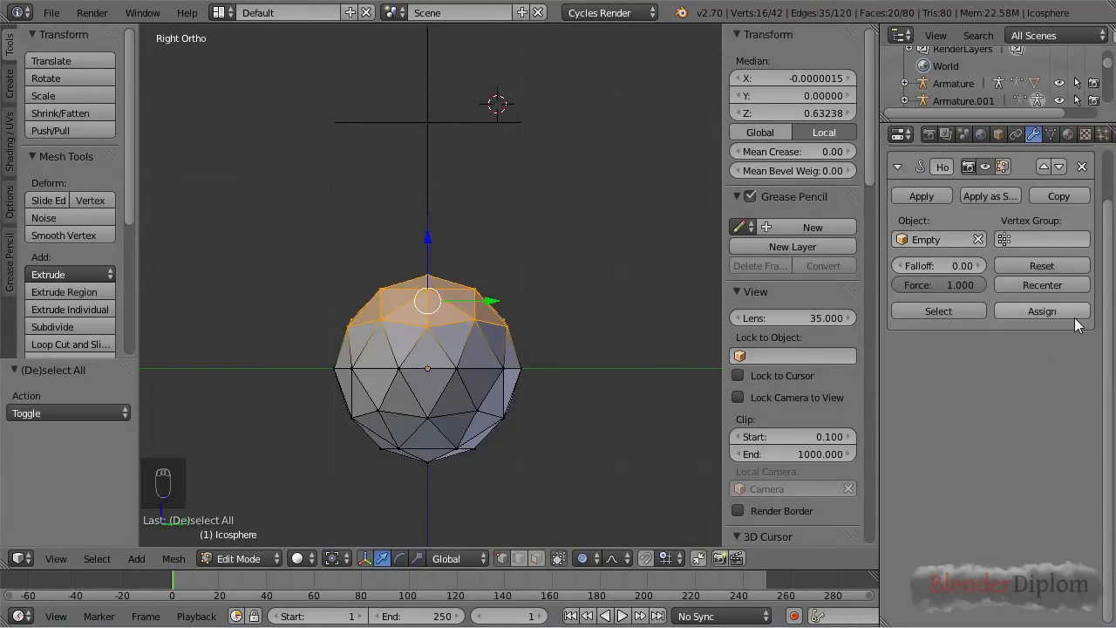
Step: Assign the whole top cap to the hook, view the capsule, then reset the hook
key(Tab)
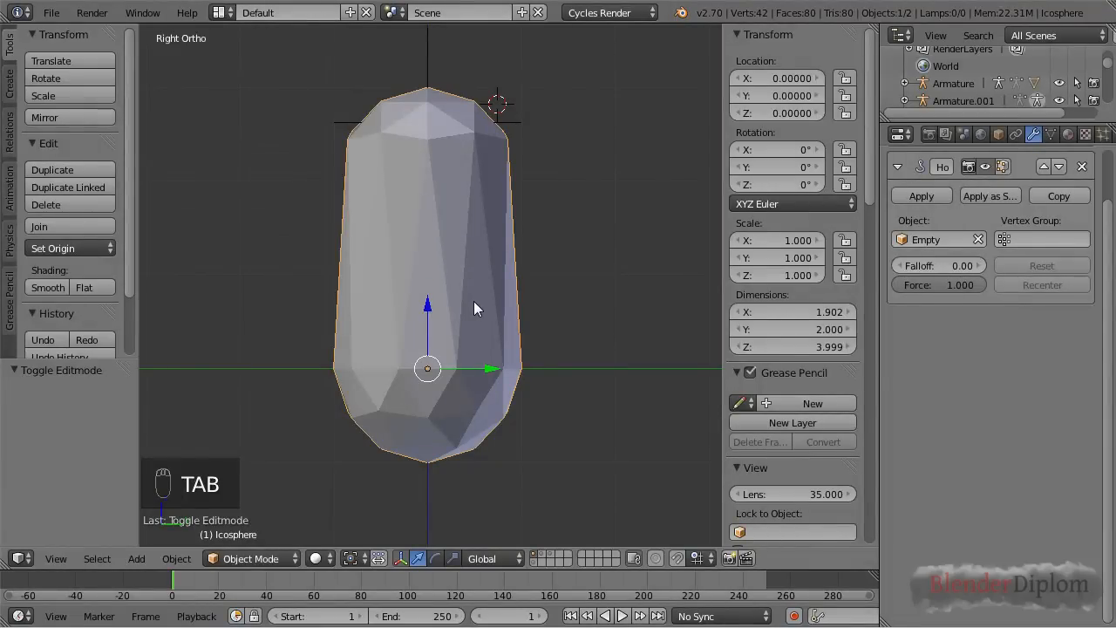
key(Tab)
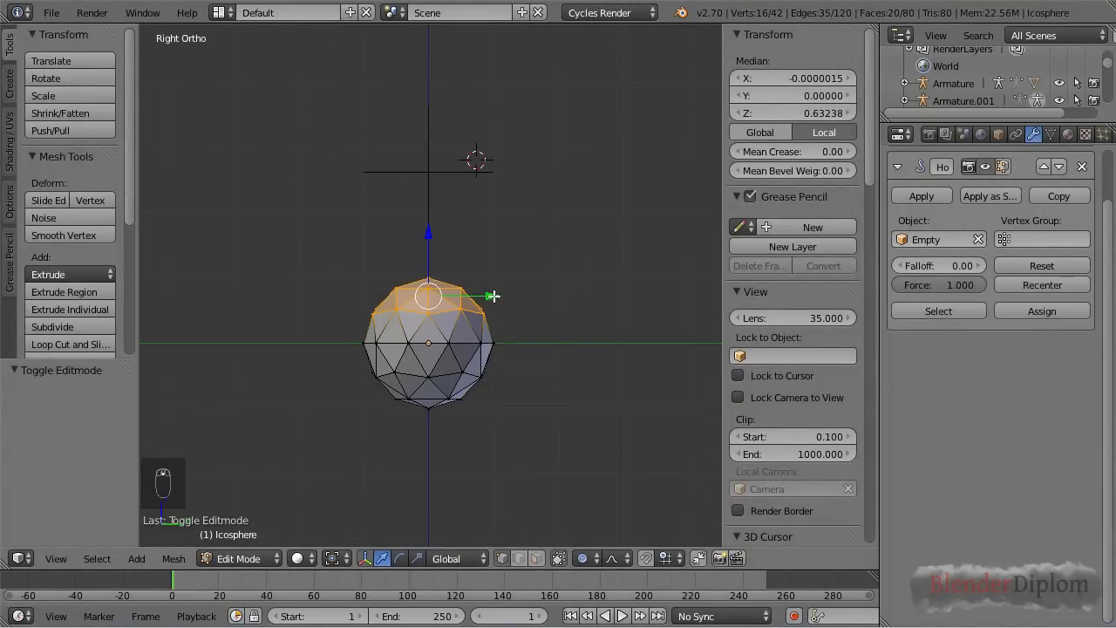
key(Tab)
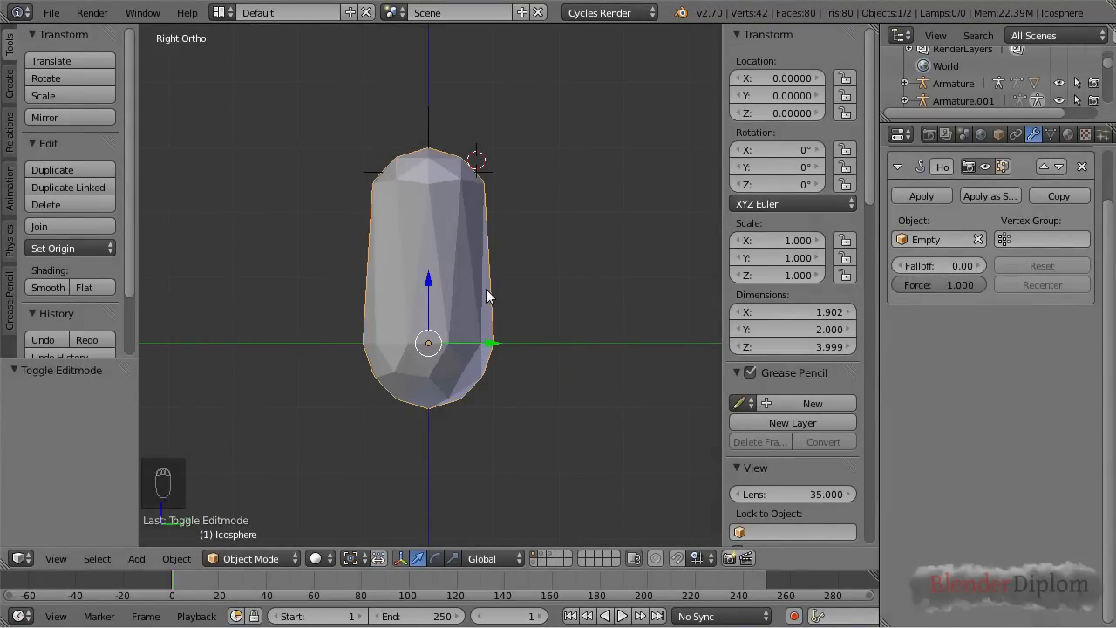
mouse_move(471, 257)
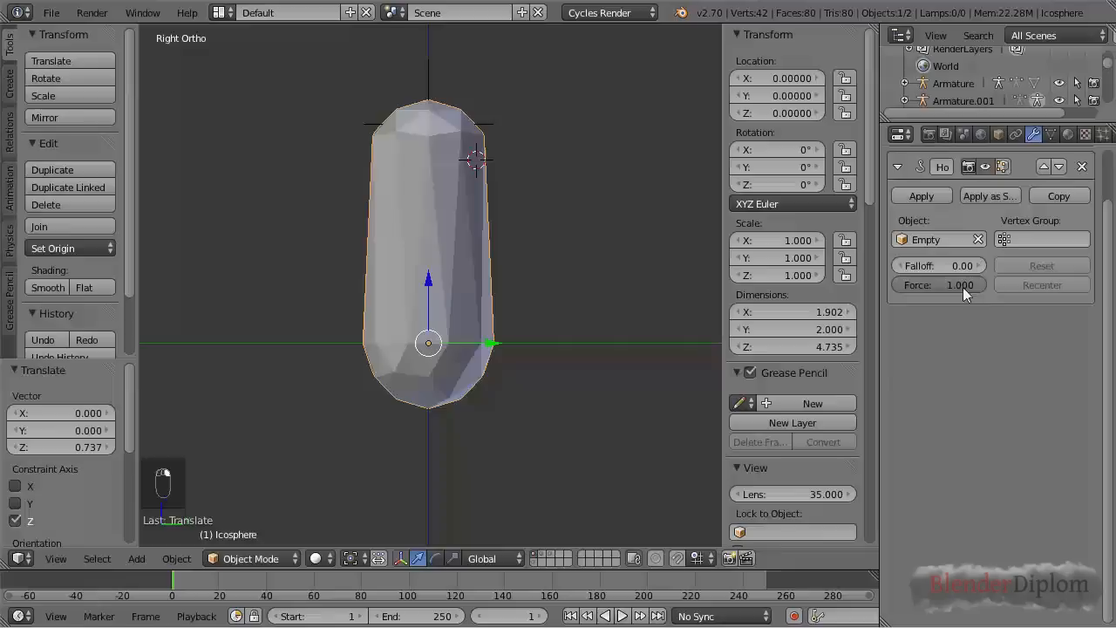
key(Tab)
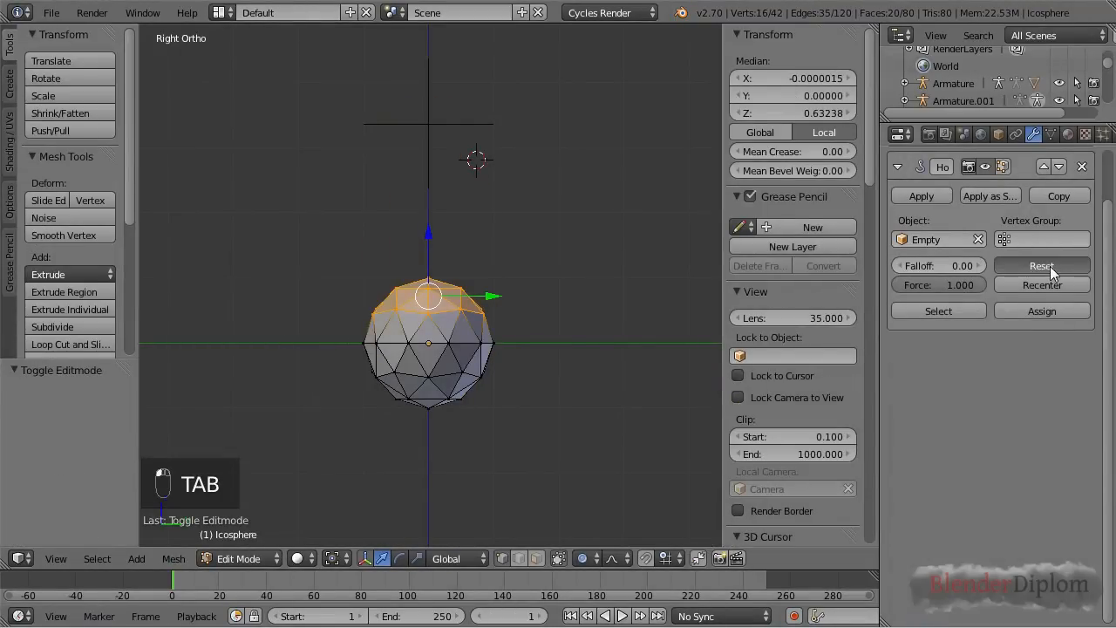
key(Tab)
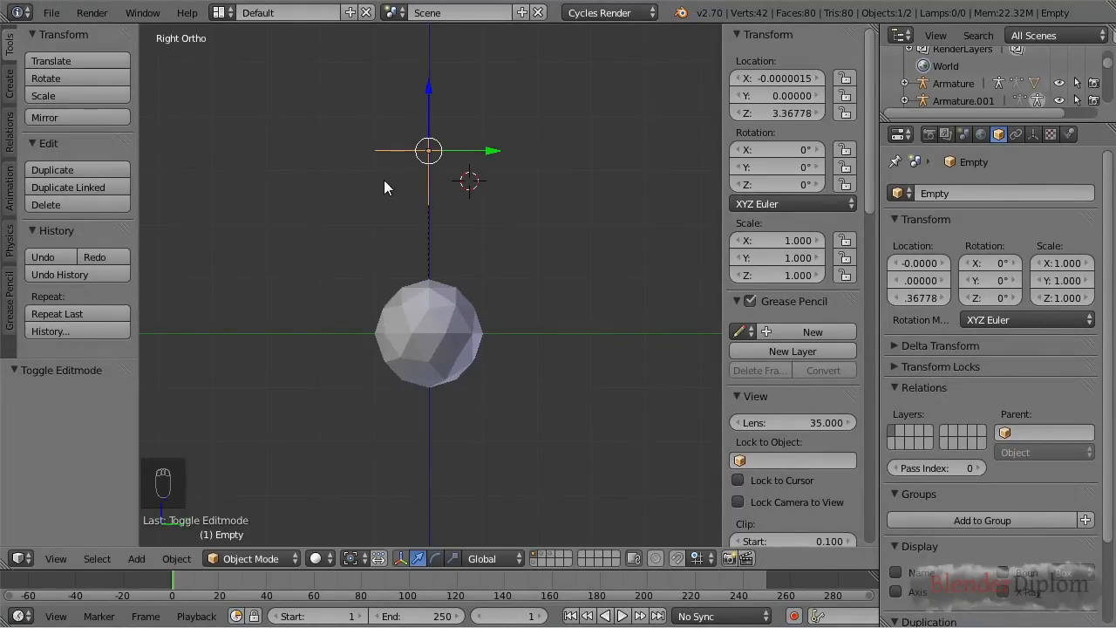
Step: Drag the empty downward to test how it squashes the sphere's top
key(Tab)
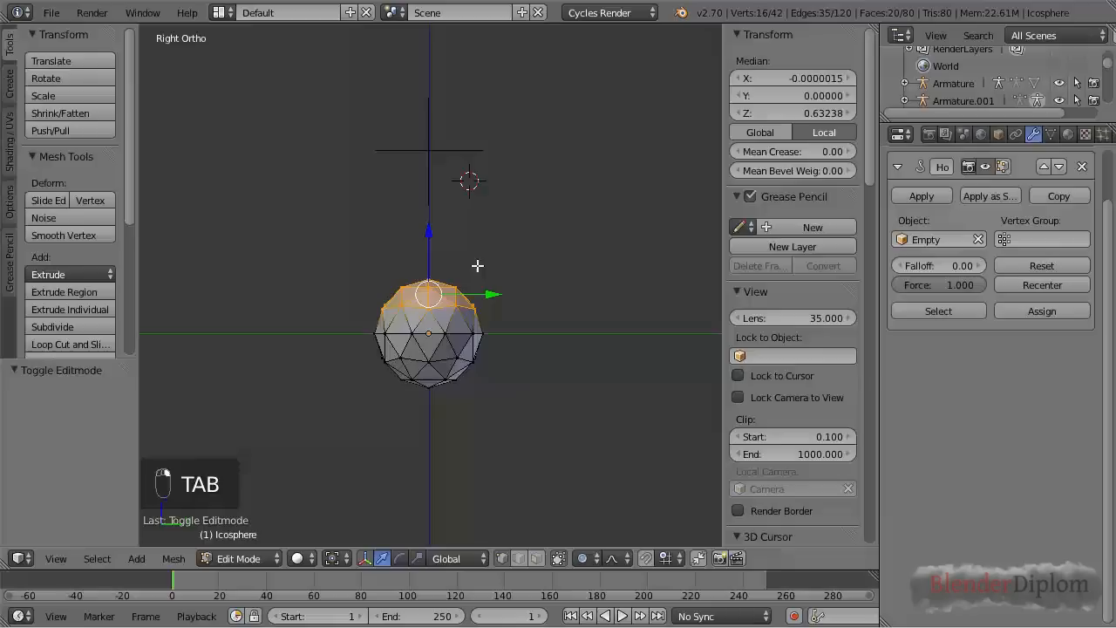
key(Tab)
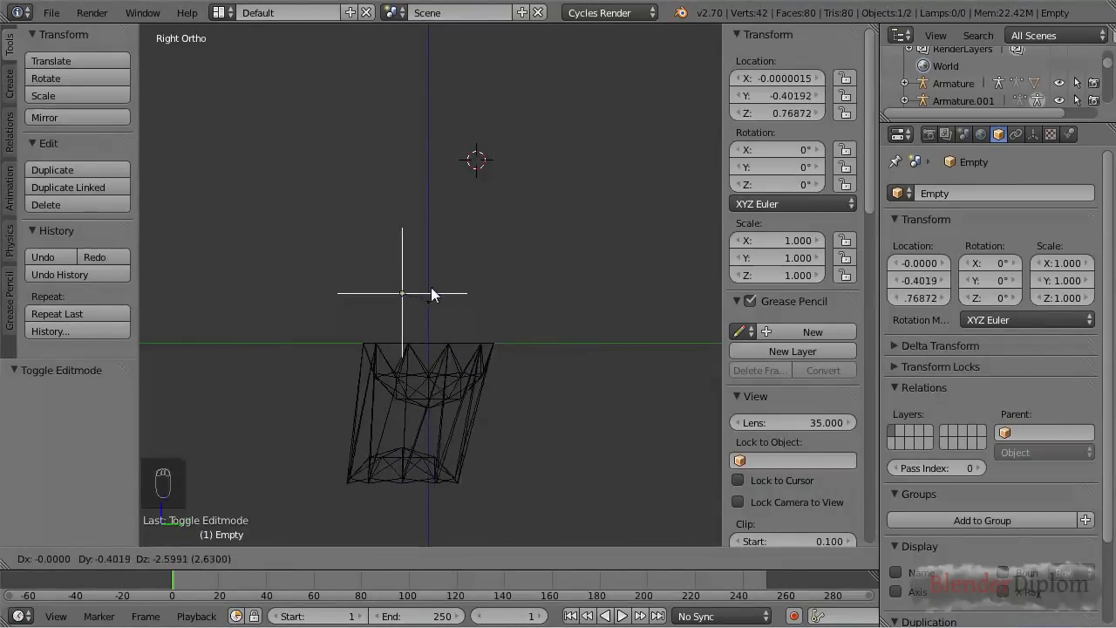
drag(436, 295, 428, 310)
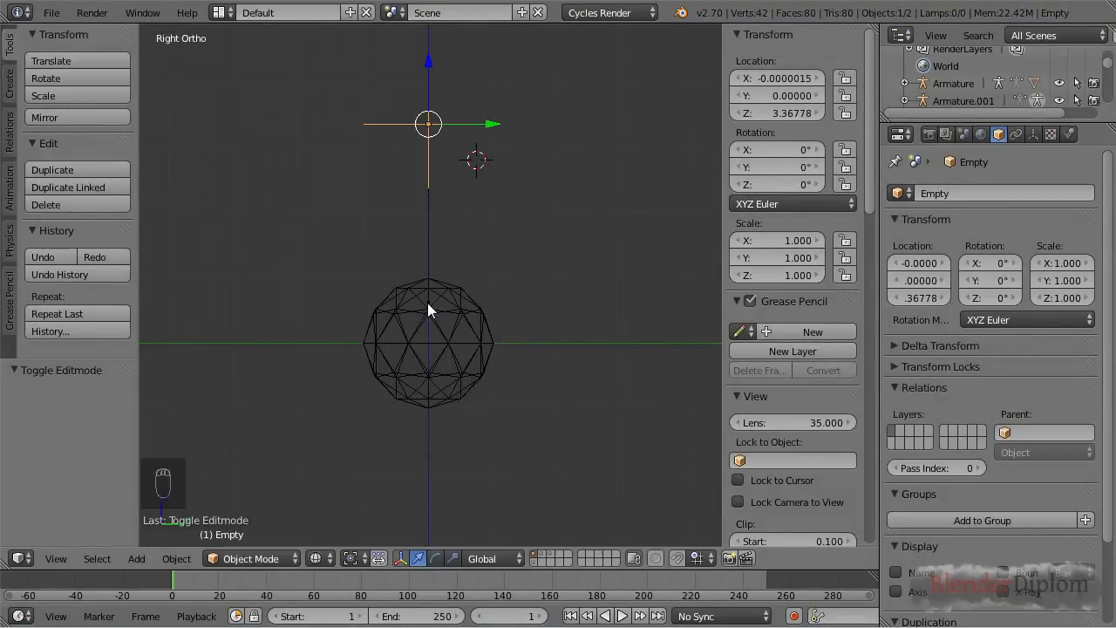
mouse_move(436, 203)
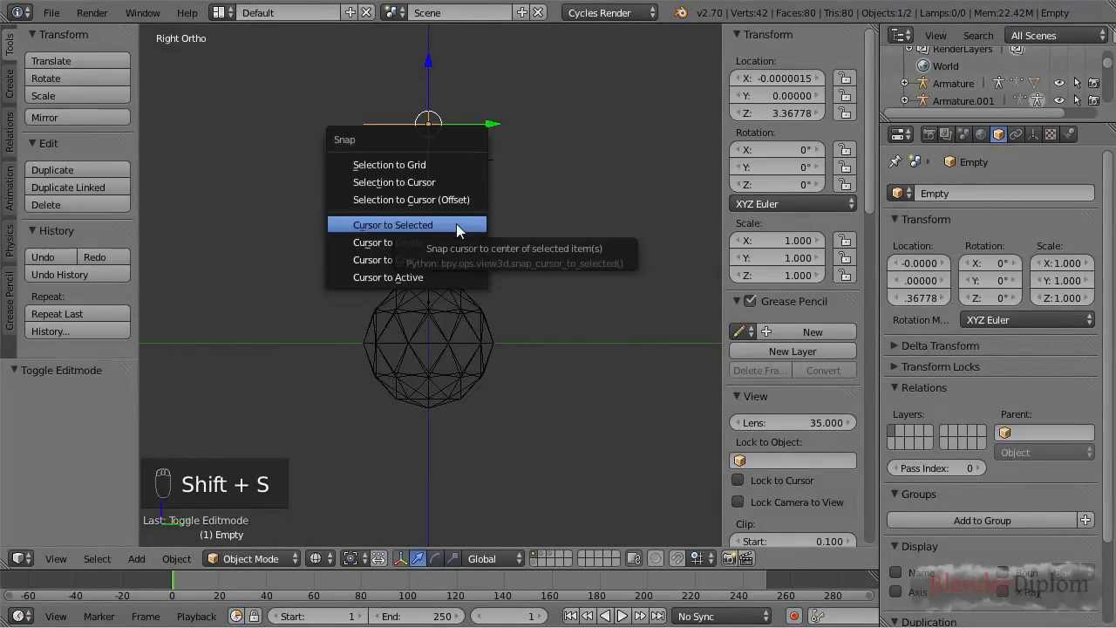
Step: Snap the 3D cursor to the empty and toggle Edit Mode to check the sphere
click(392, 225)
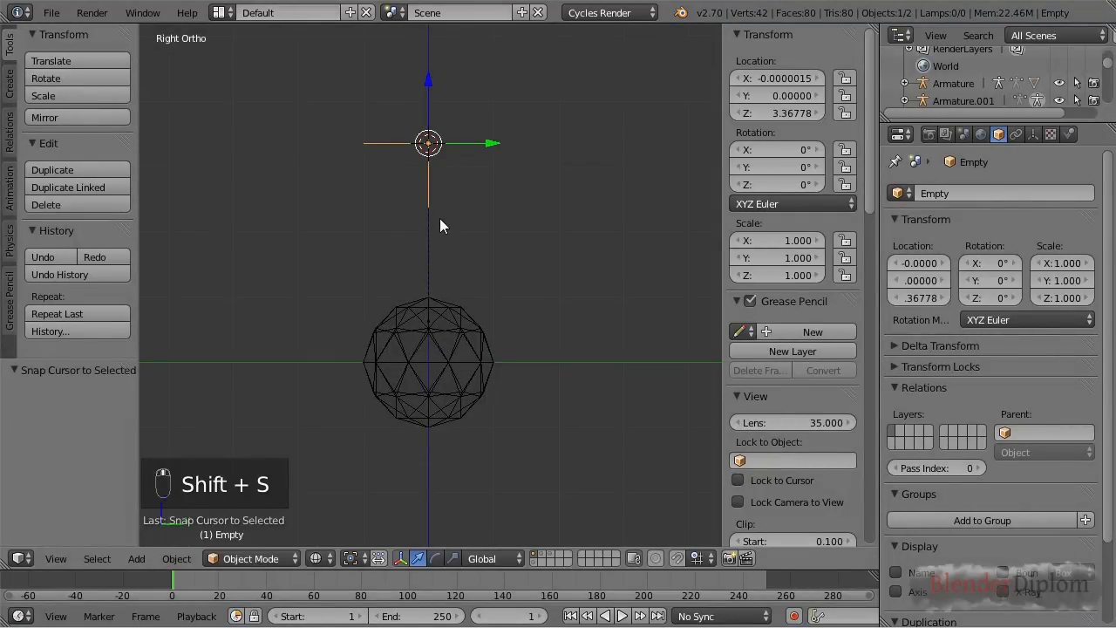
key(Tab)
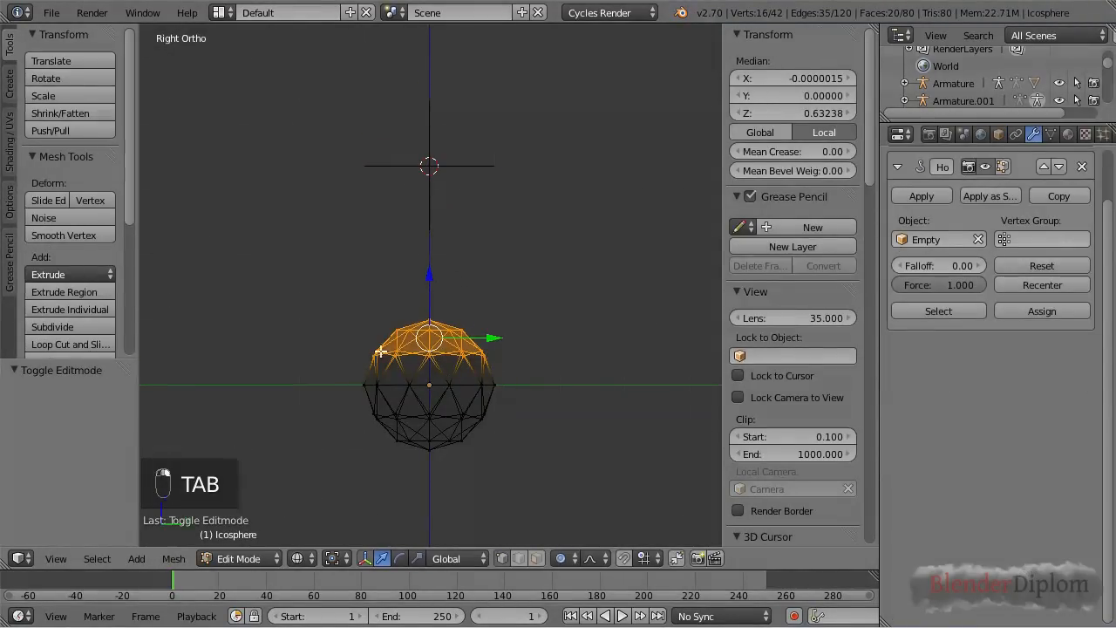
key(Tab)
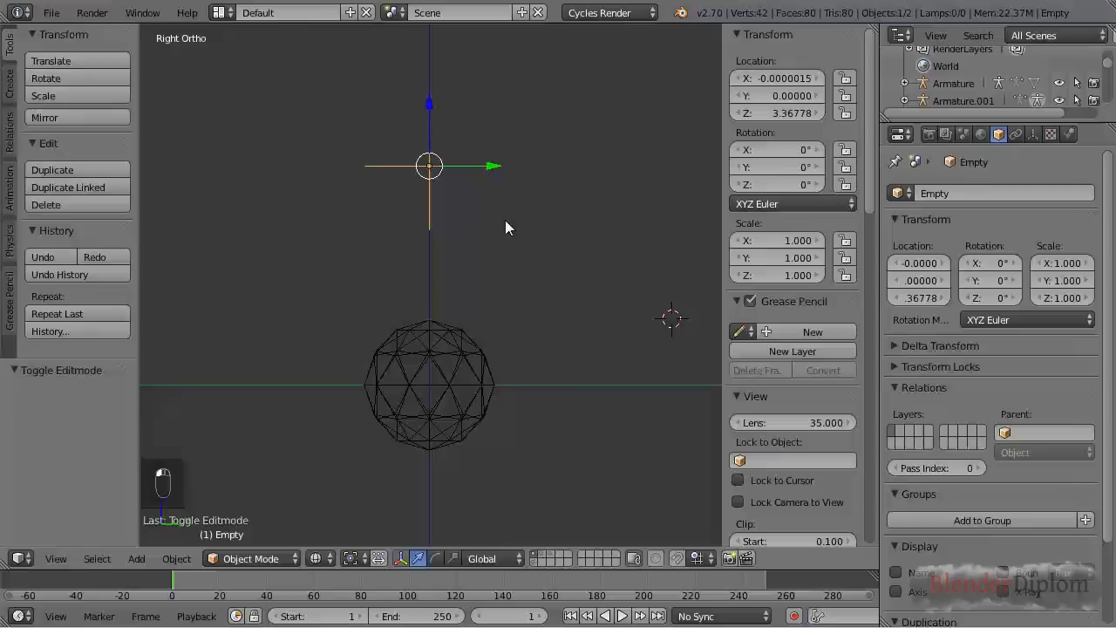
key(g)
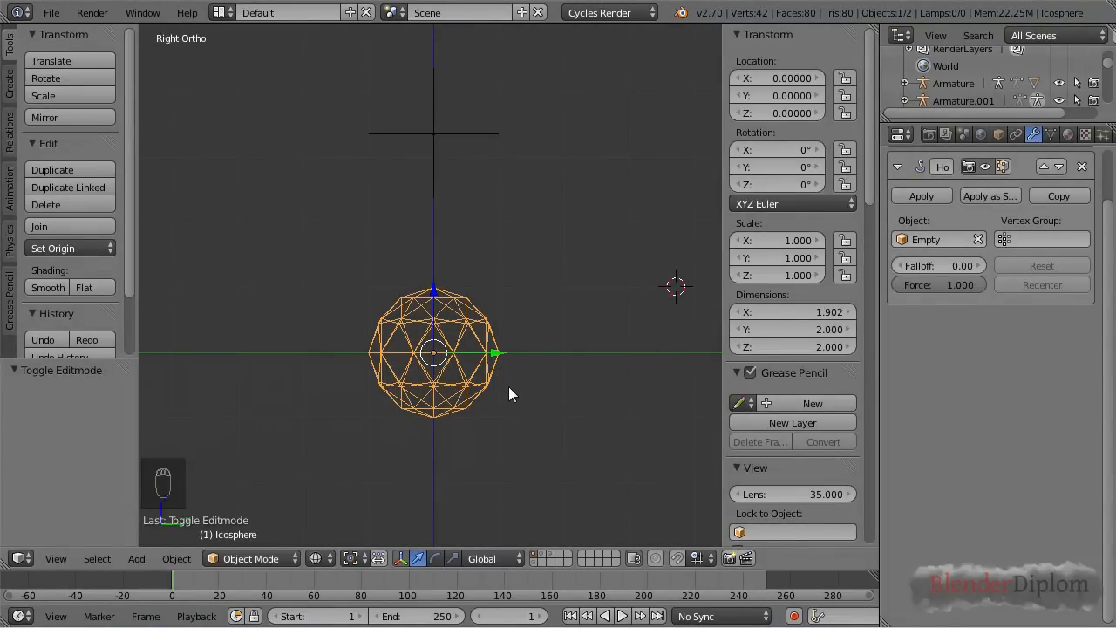
Step: Show layer 2 with the tapered tube and edit its Bezier curve
key(2)
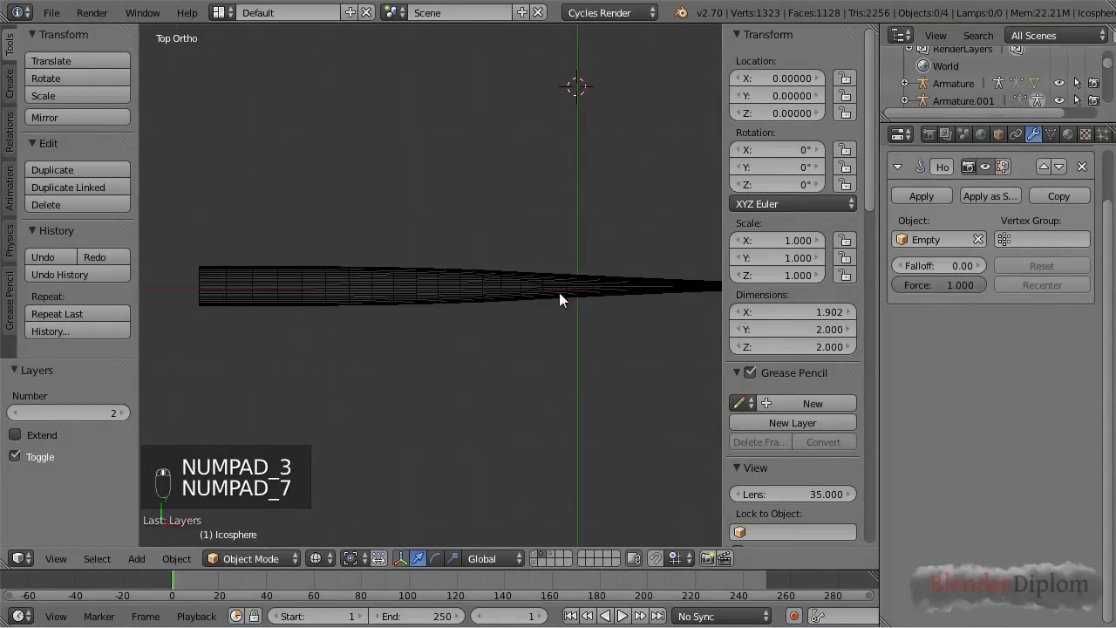
key(Tab)
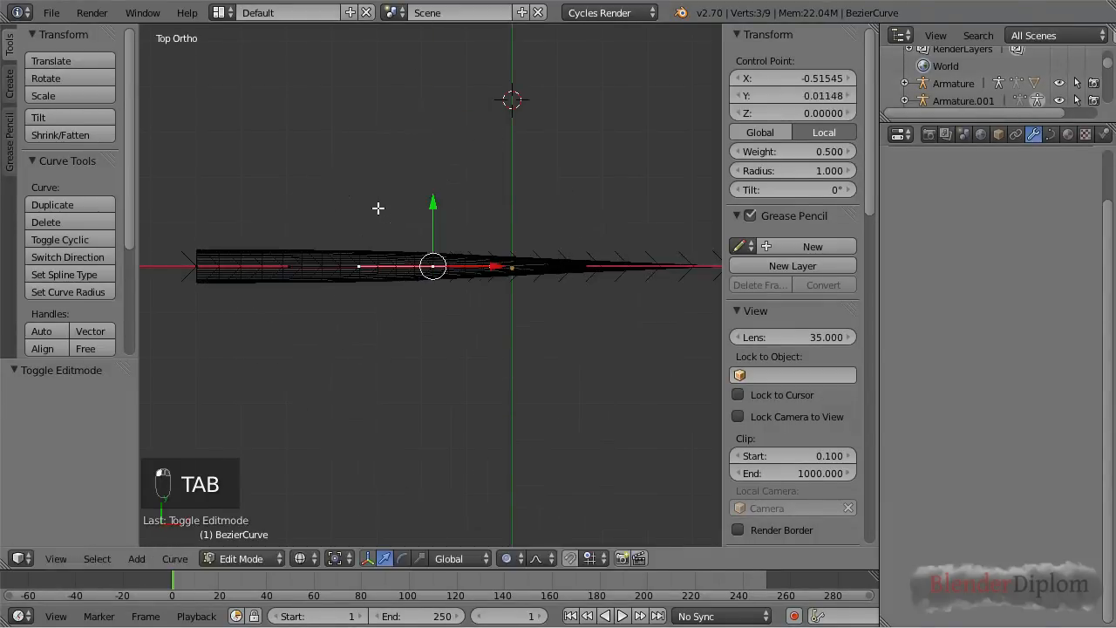
key(Tab)
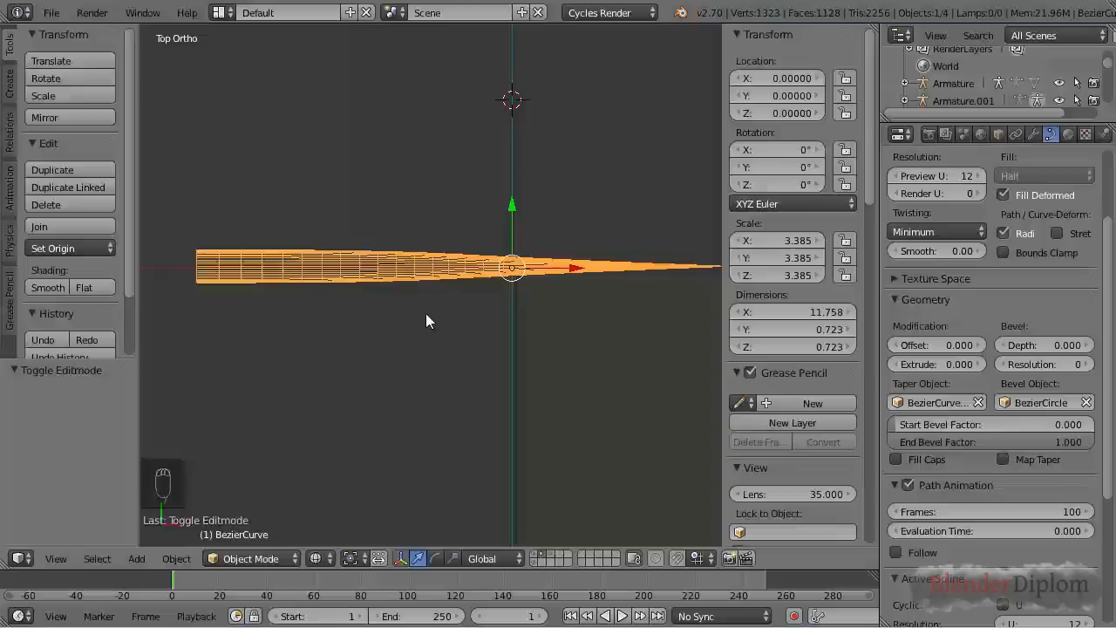
key(Tab)
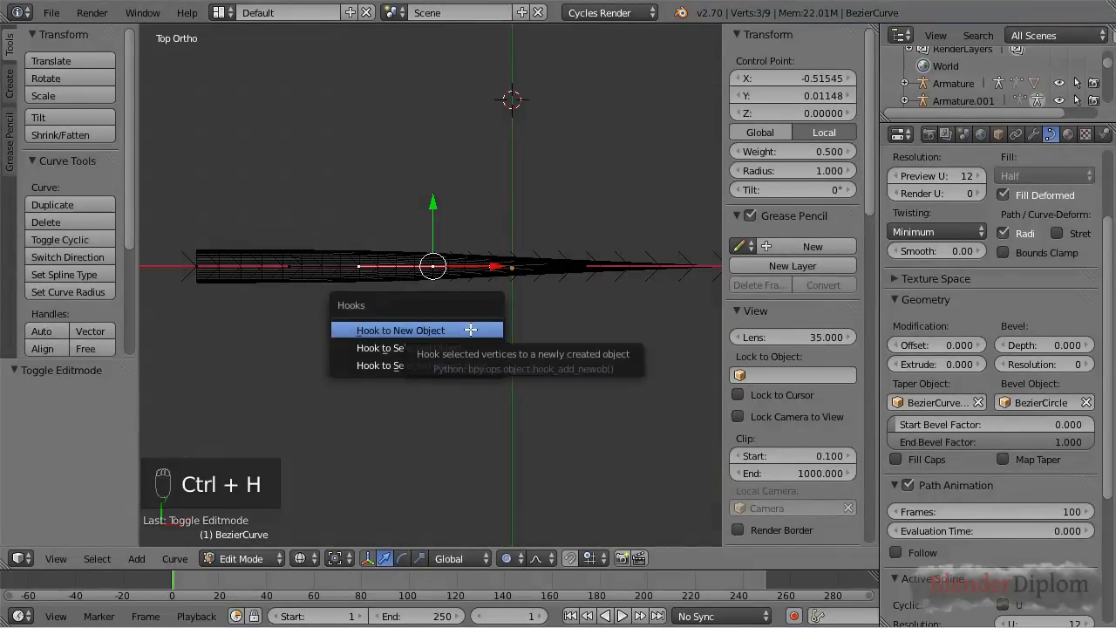
mouse_move(436, 331)
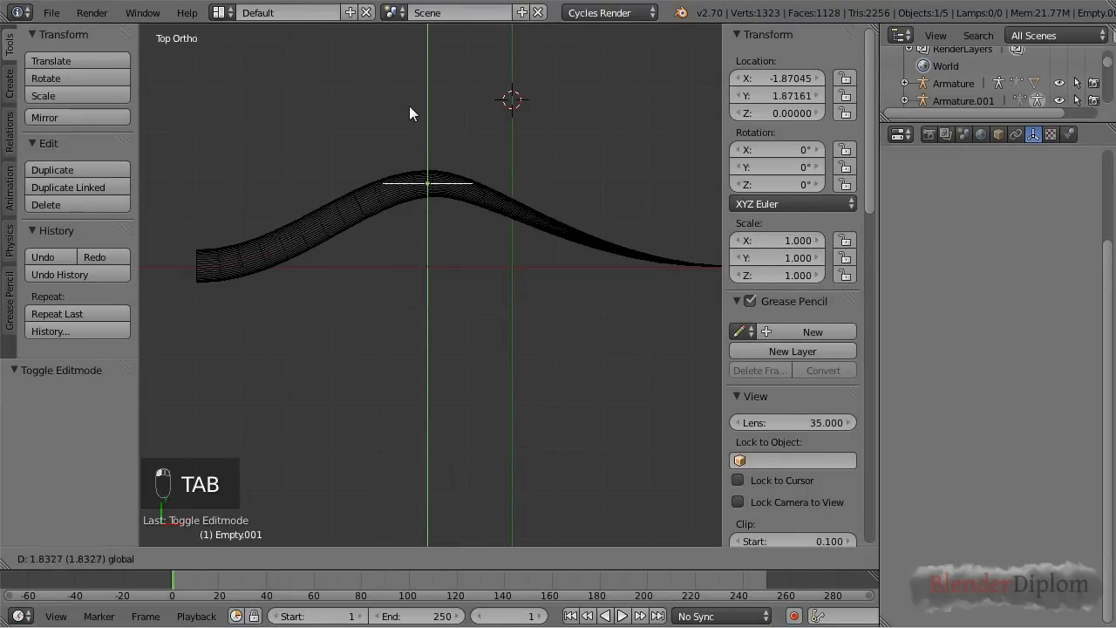
key(TAB)
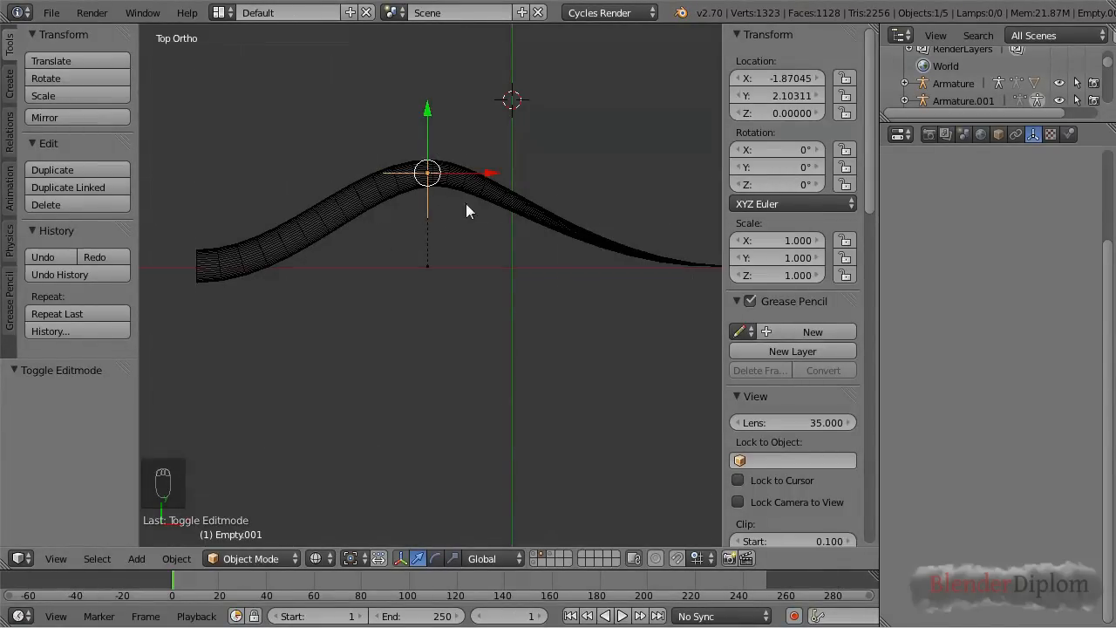
mouse_move(463, 201)
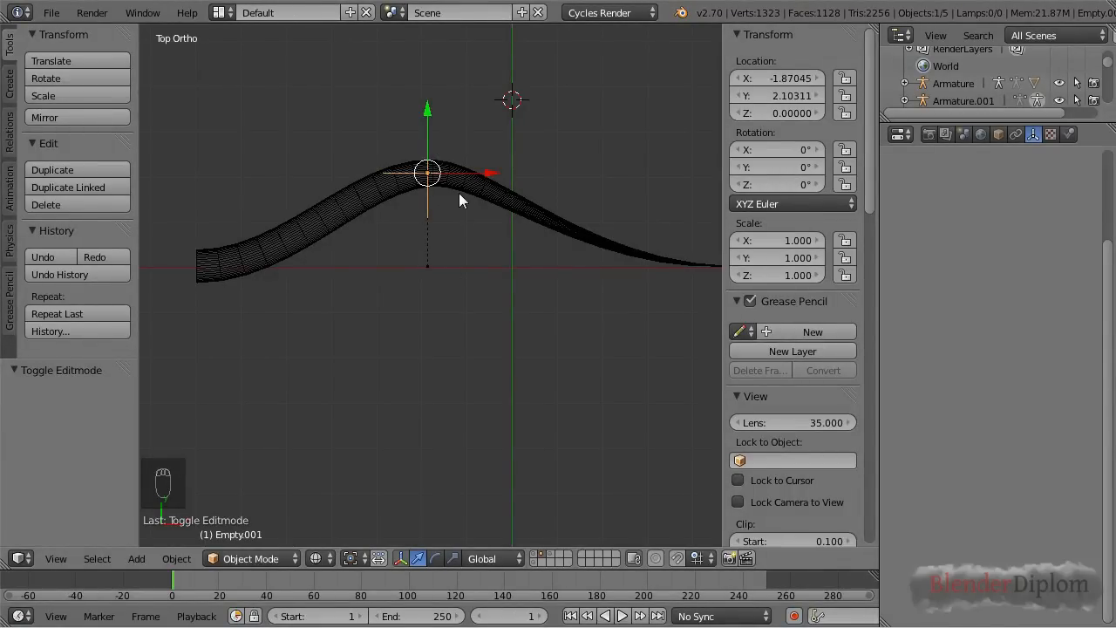
key(s)
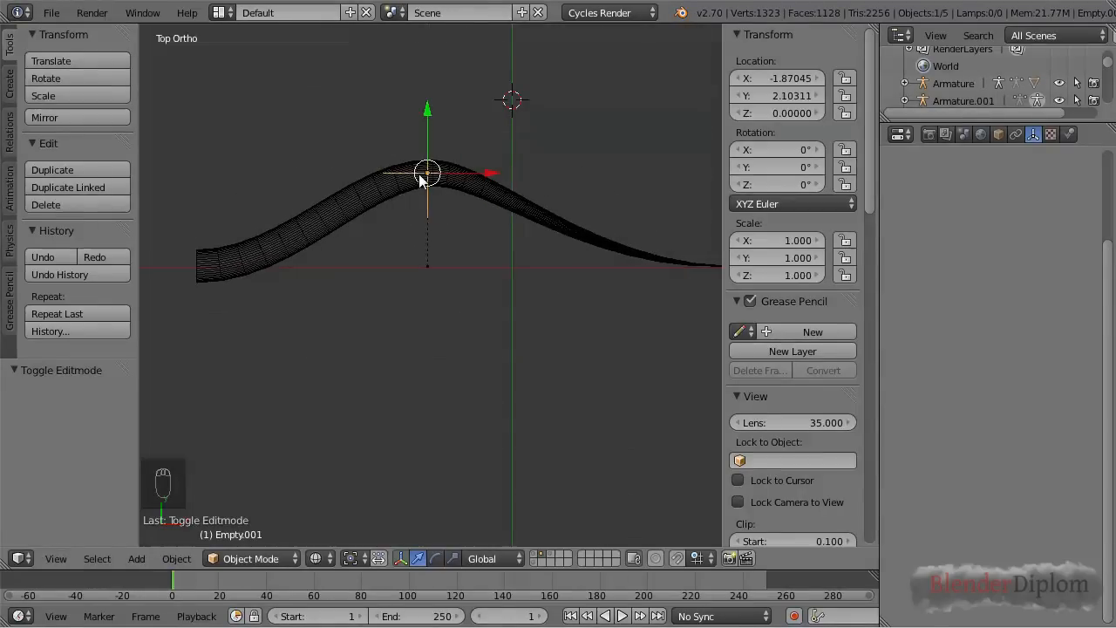
key(Tab)
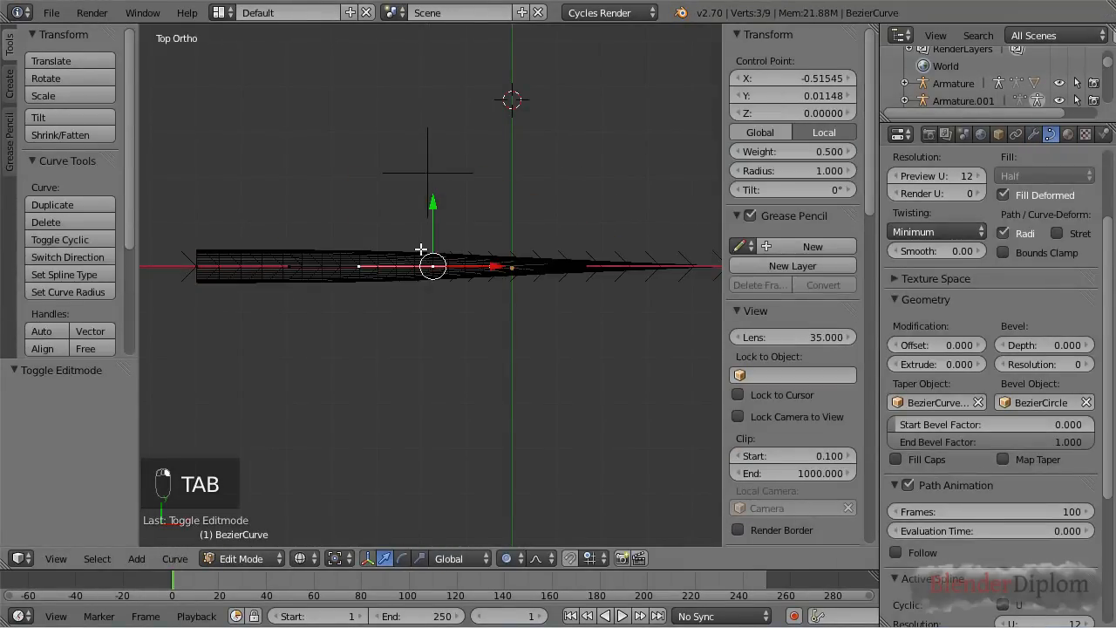
key(s)
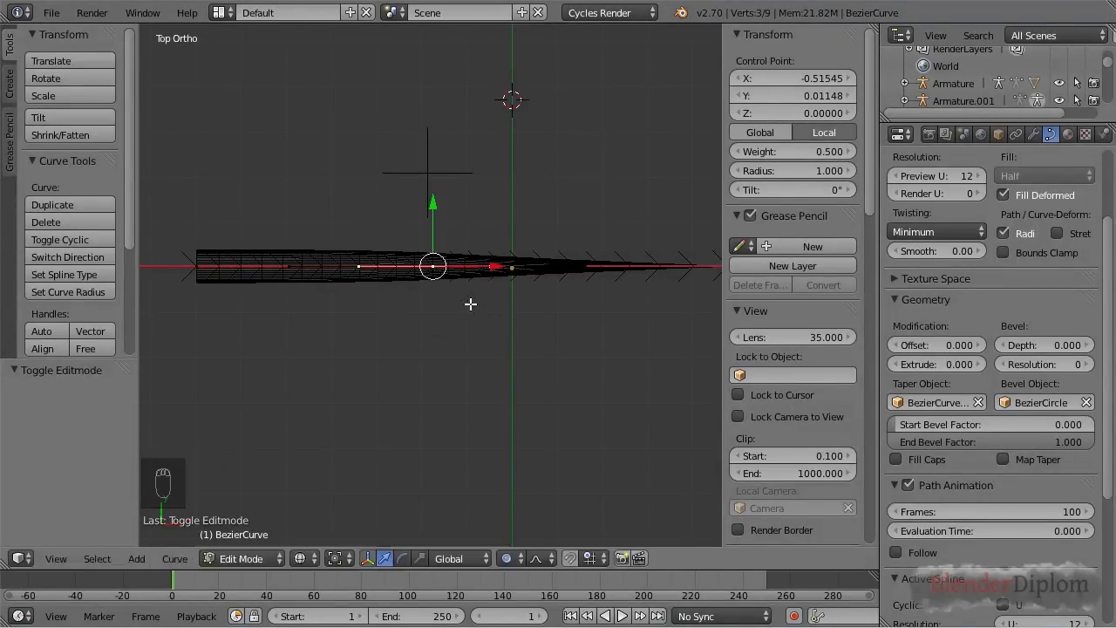
key(TAB)
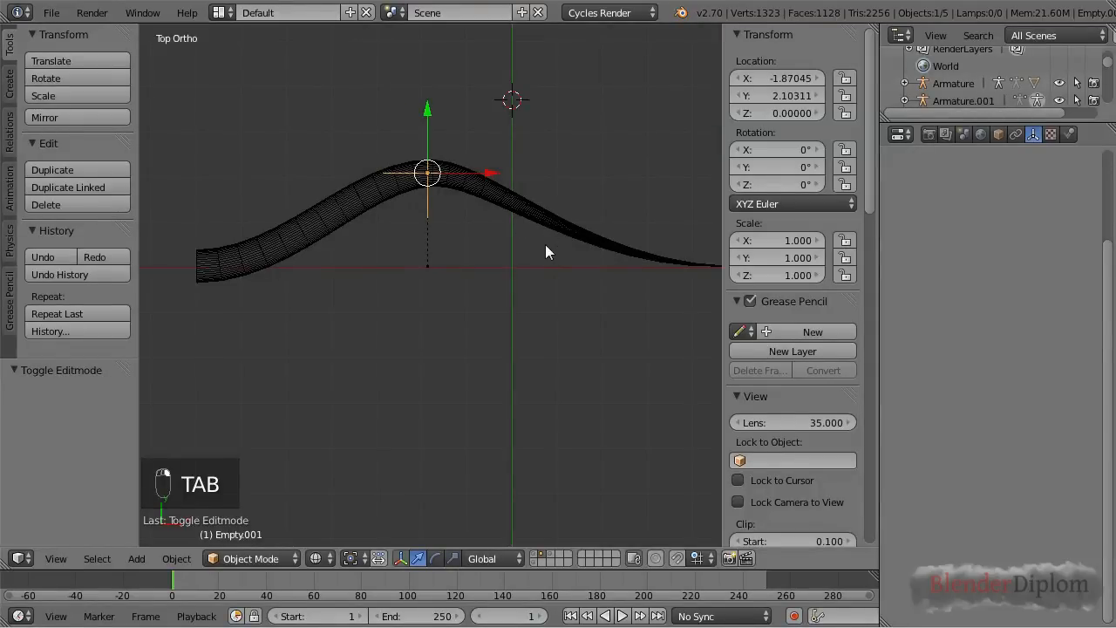
key(r)
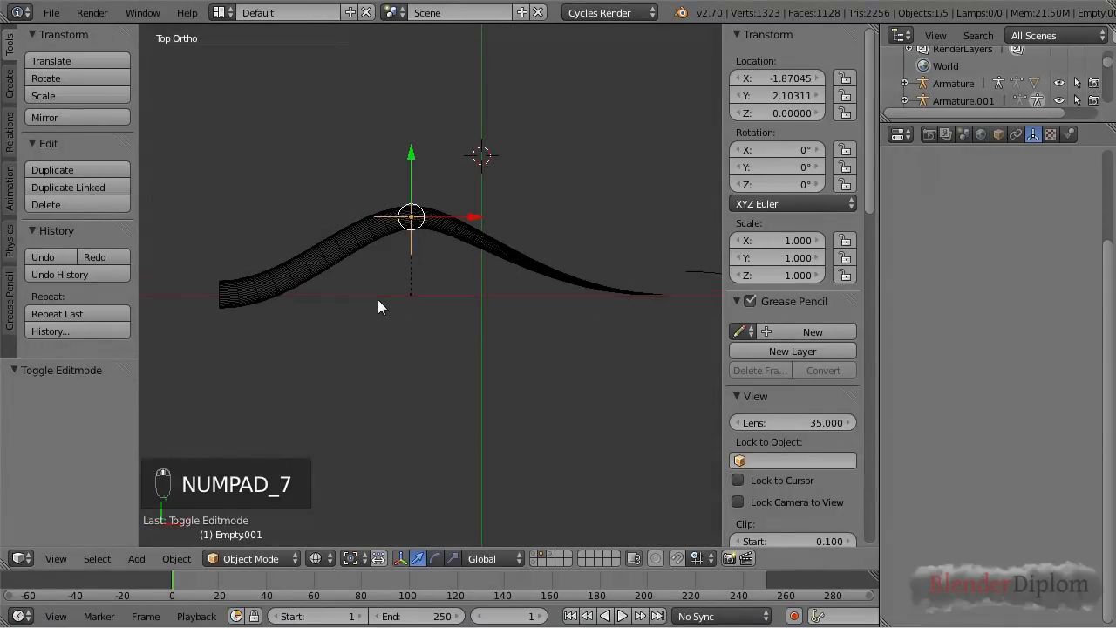
key(S)
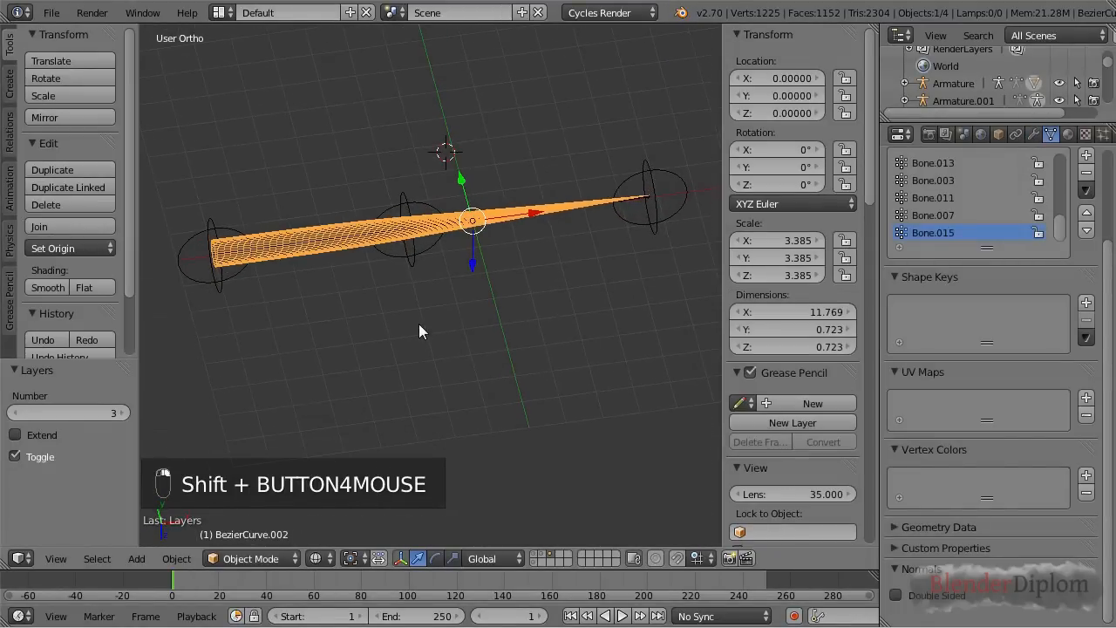
Step: Select all tail mesh vertices, then switch to editing the armature's bones in top view
key(Tab)
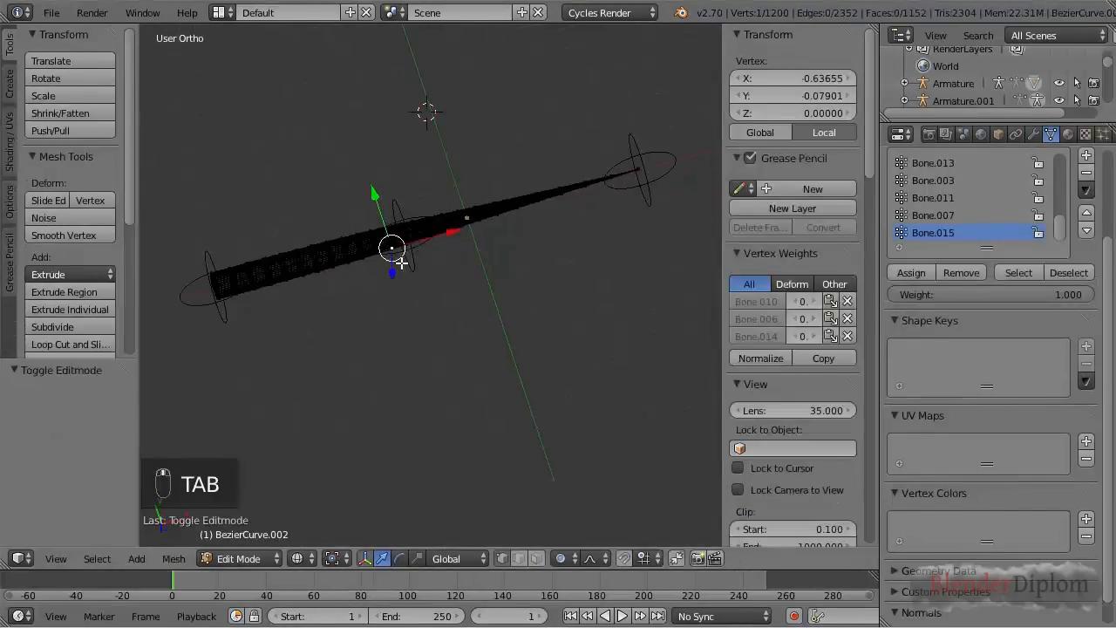
key(A)
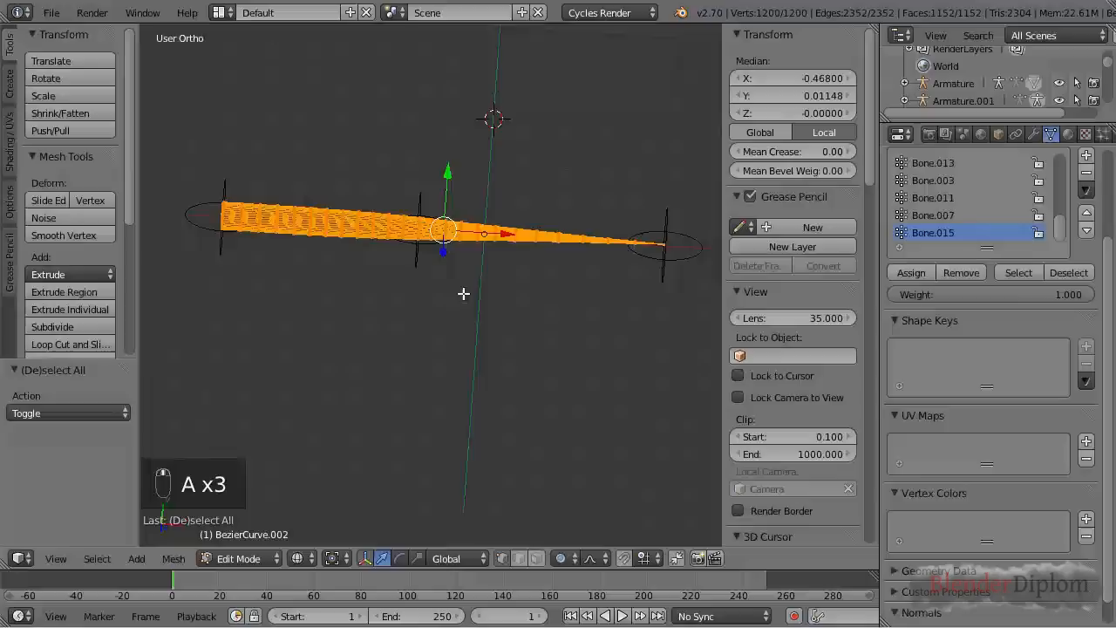
key(Tab)
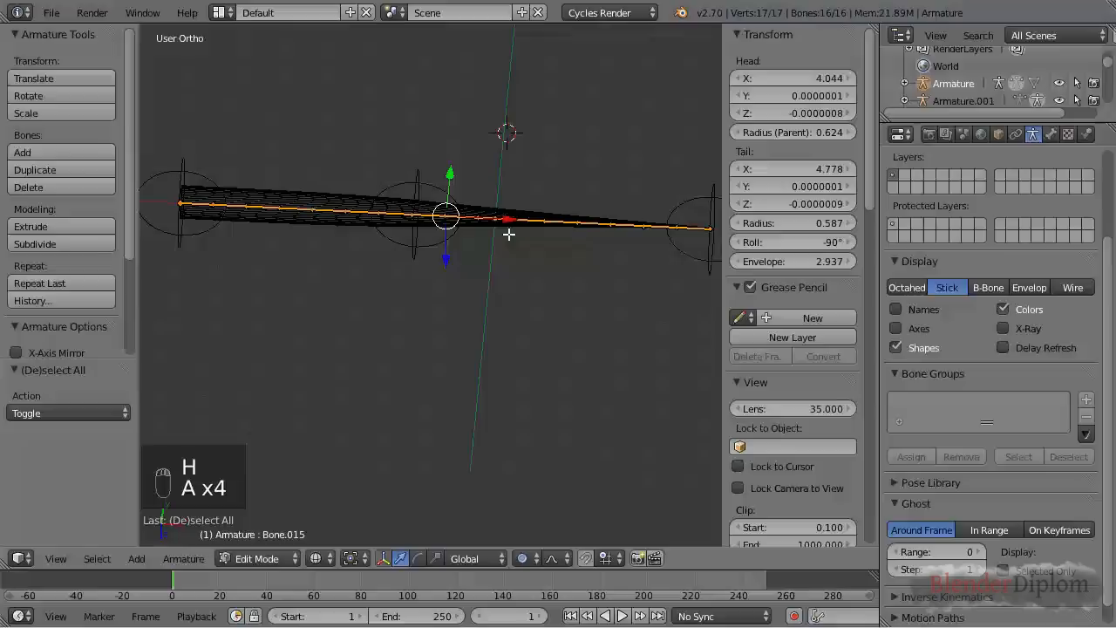
key(KP_7)
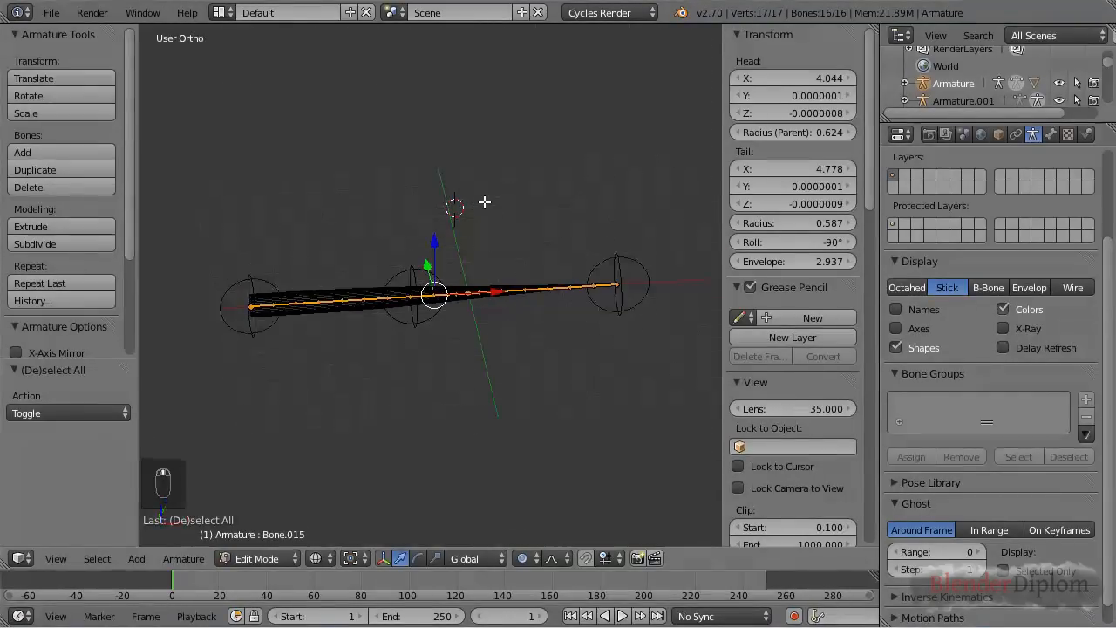
Step: Inspect the end bone's Spline IK constraint in Pose Mode, then view the tail from above
key(Tab)
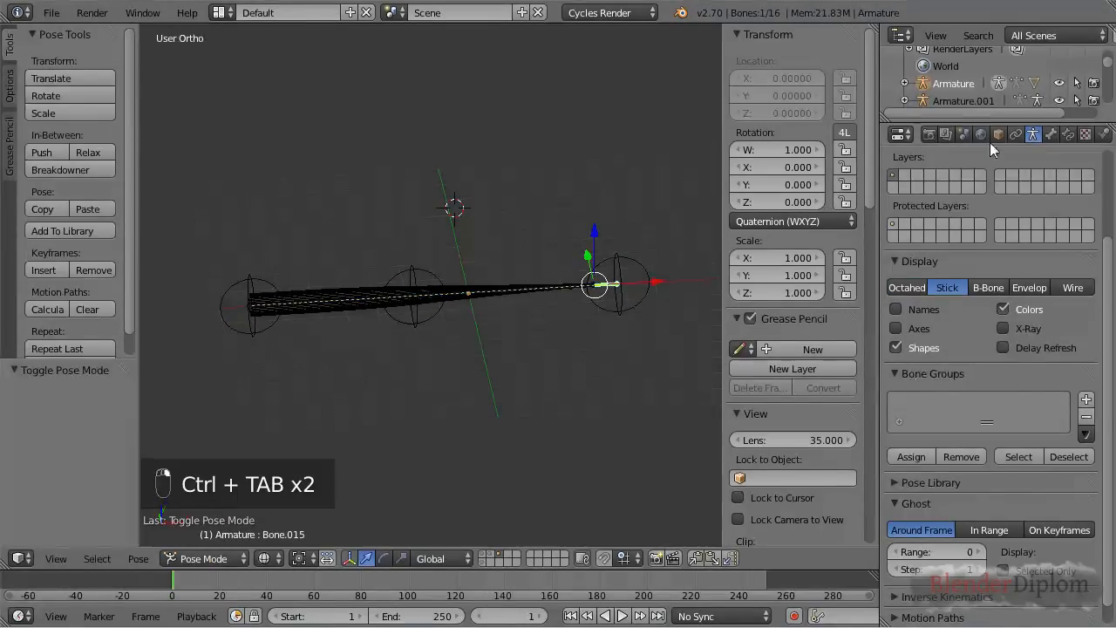
click(1032, 133)
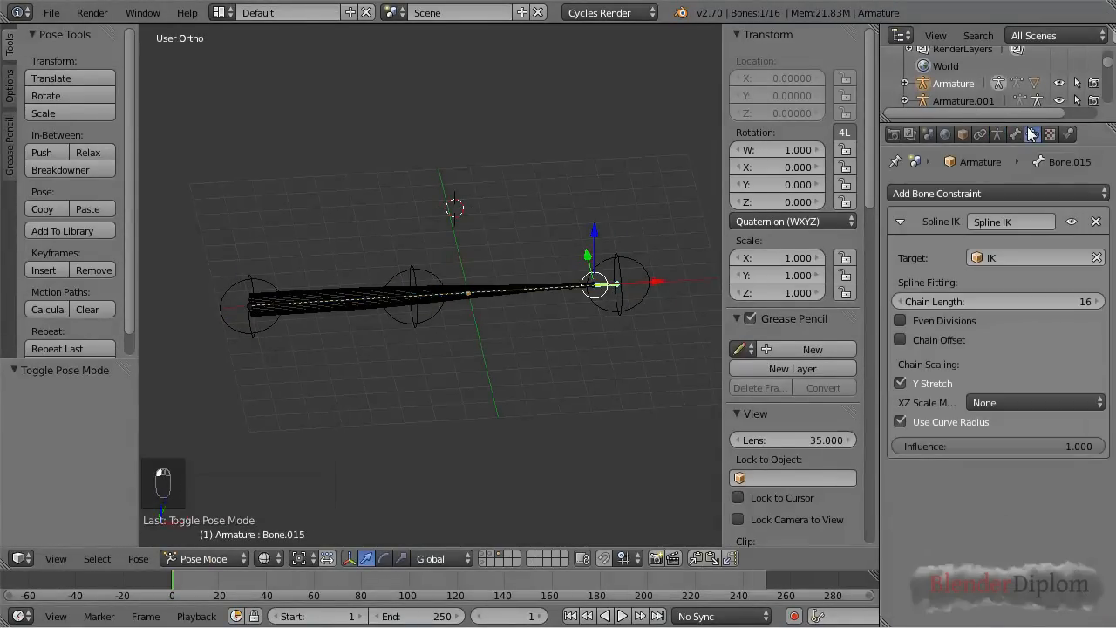
key(Ctrl+TAB)
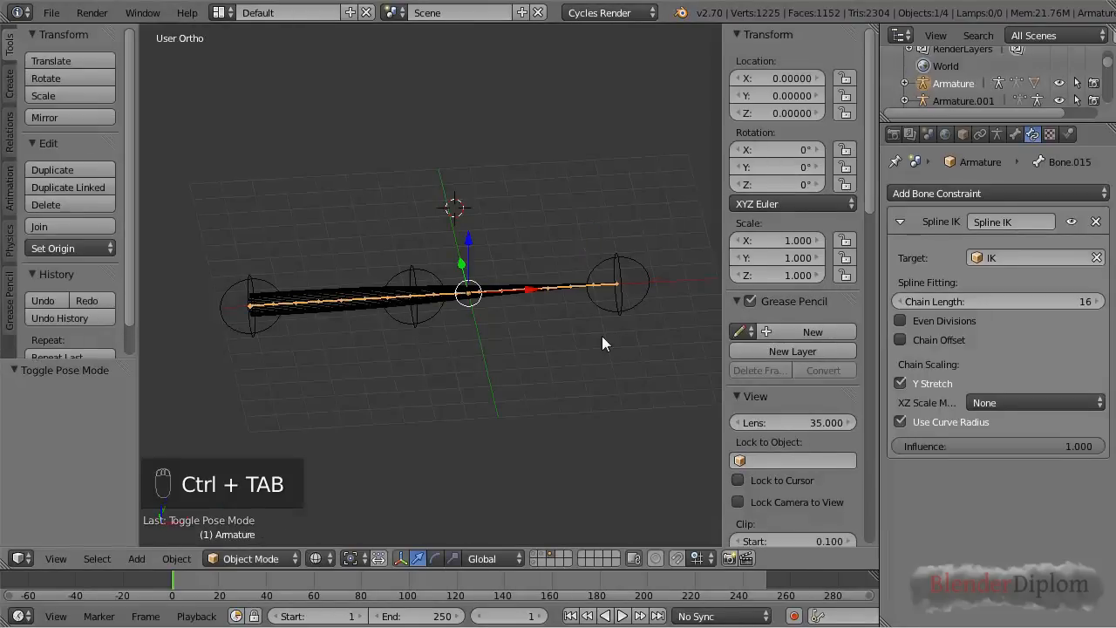
key(KP_7)
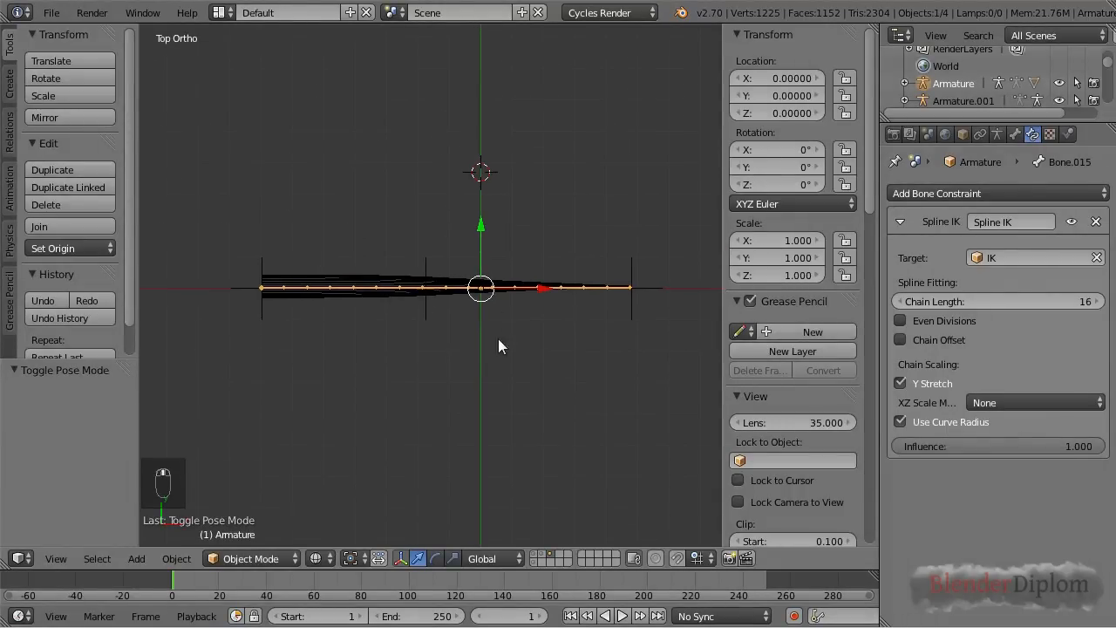
Step: Orbit to an angled view and toggle into editing the Spline IK curve's control points
drag(501, 346, 476, 353)
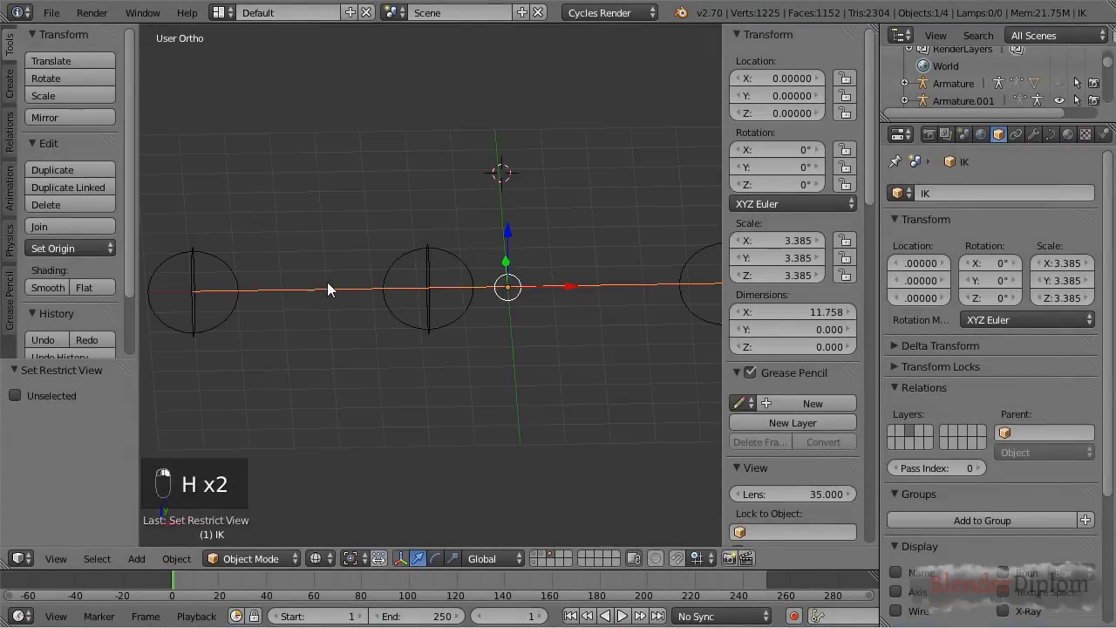
key(Tab)
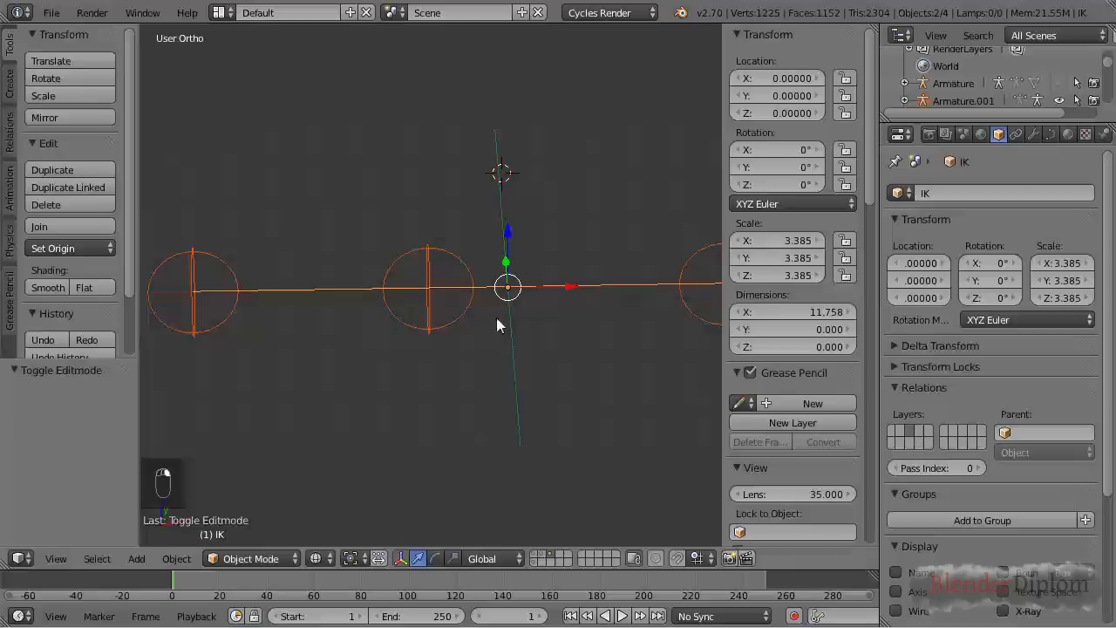
key(Tab)
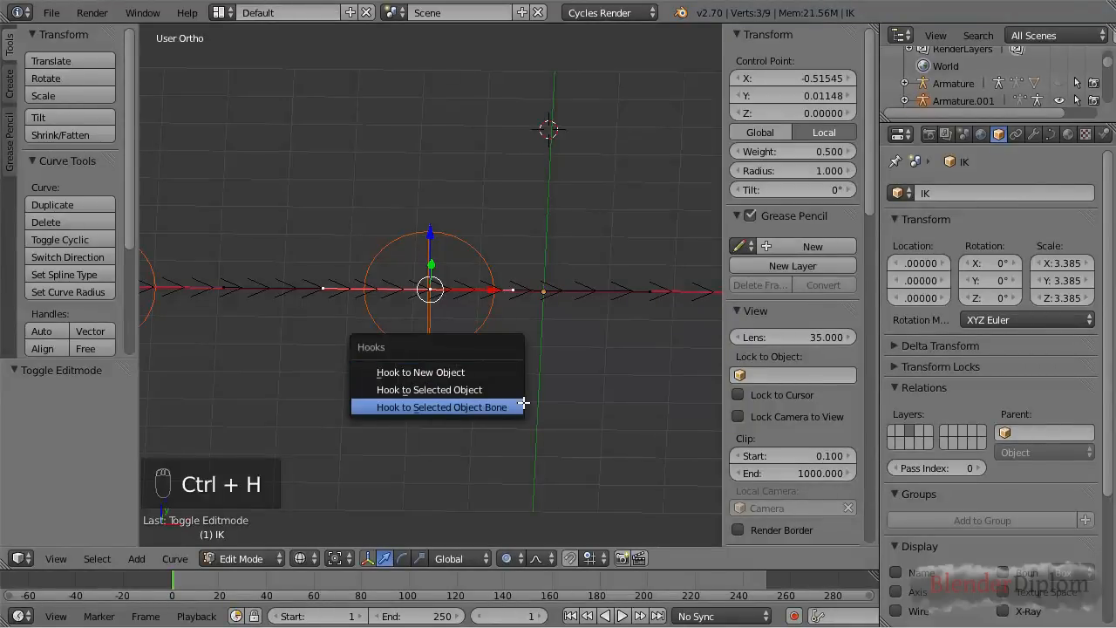
mouse_move(440, 408)
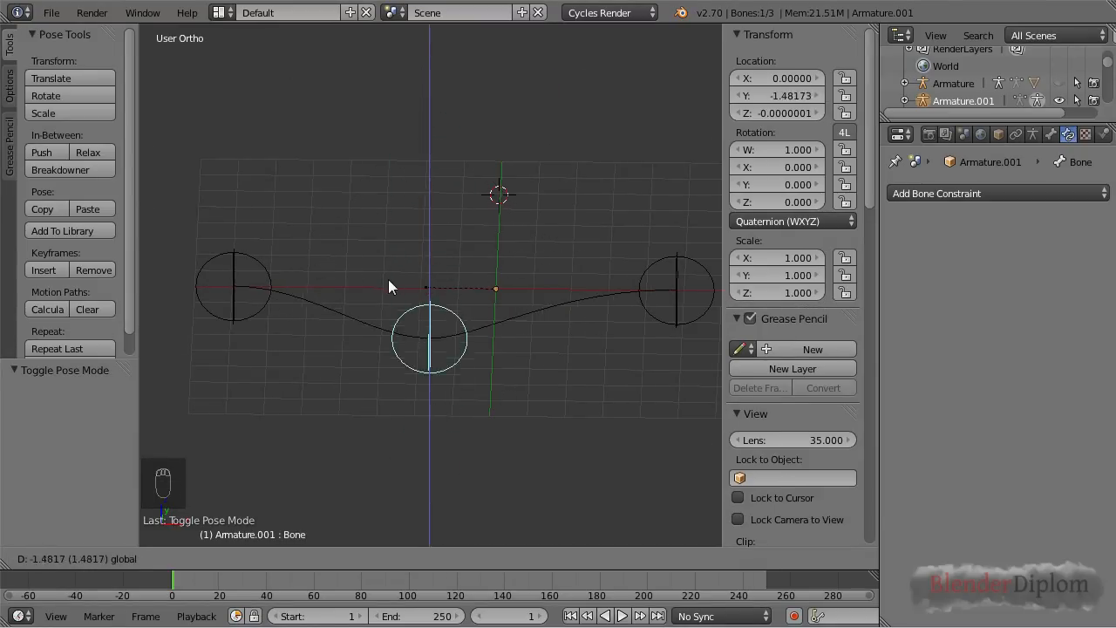
Step: Pull the middle bone up to bend the curve, then return to Object Mode and unhide everything
drag(427, 340, 427, 192)
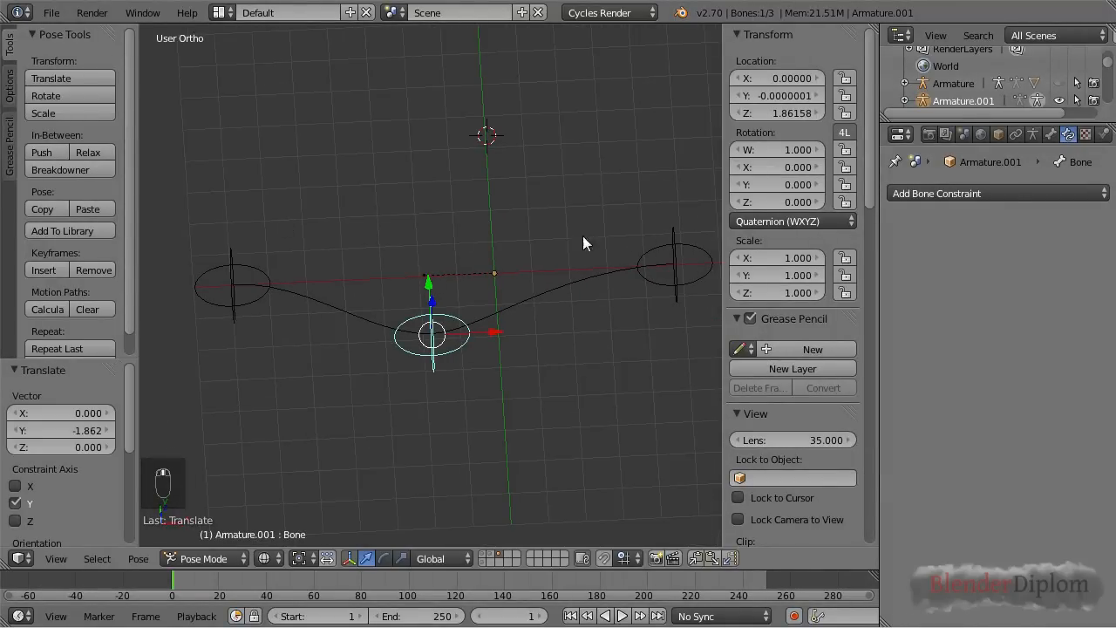
key(Ctrl+Tab)
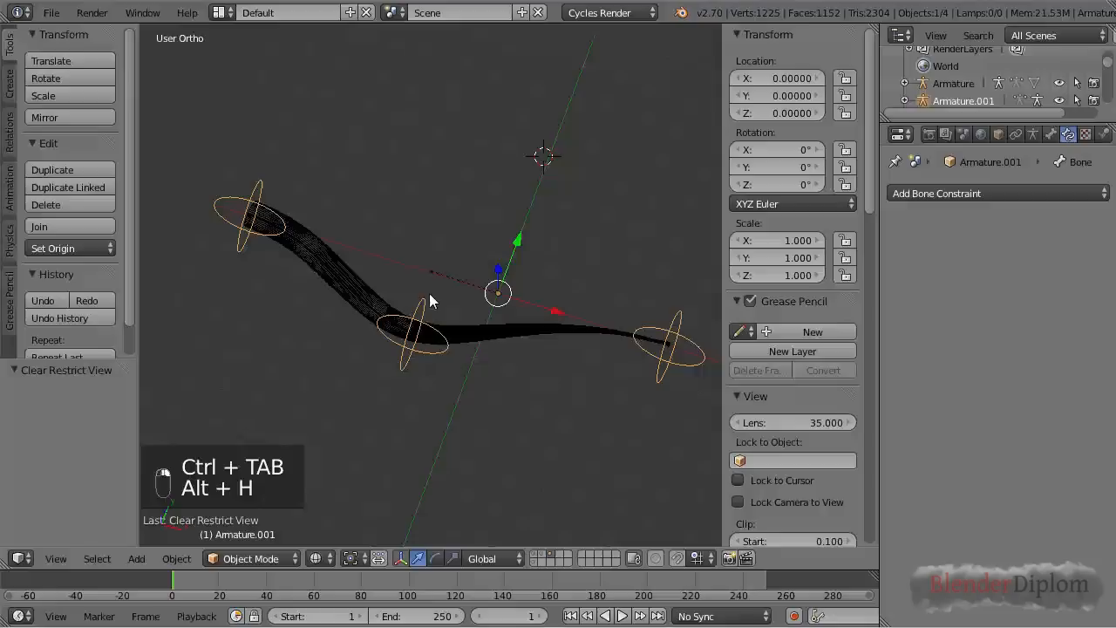
key(Ctrl+Tab)
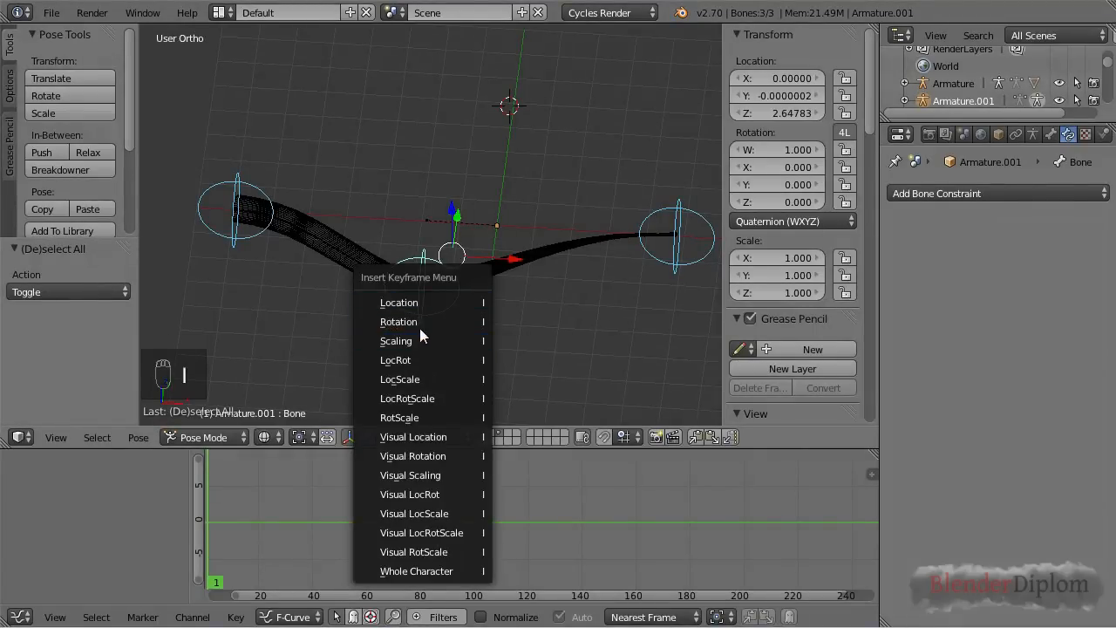
Step: Insert a rotation keyframe for the tail bones, then enter Pose Mode
click(399, 321)
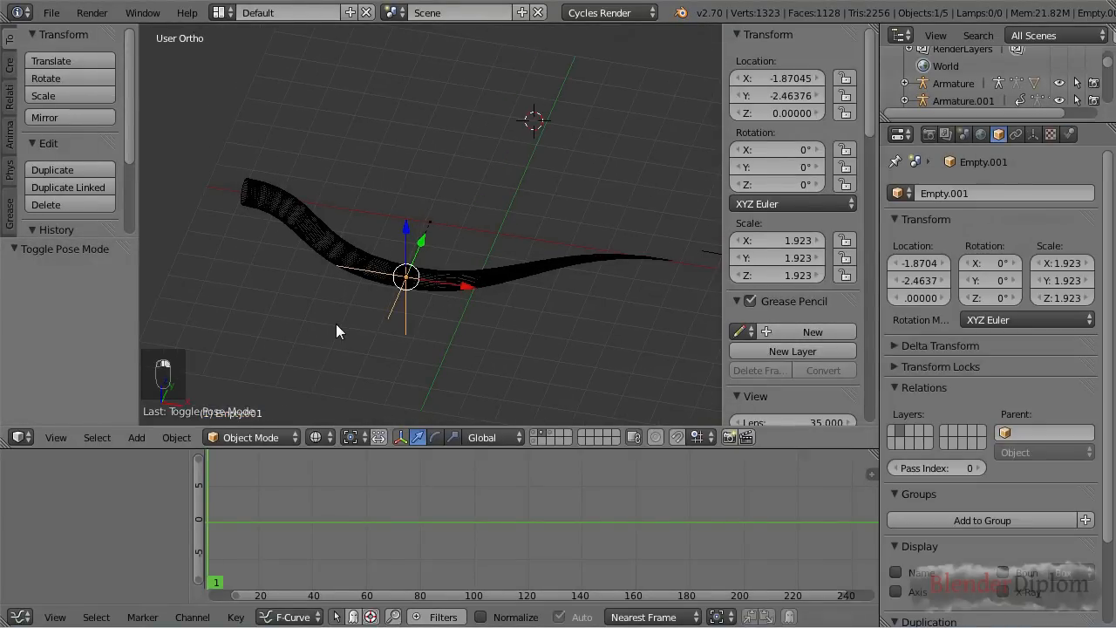
mouse_move(502, 331)
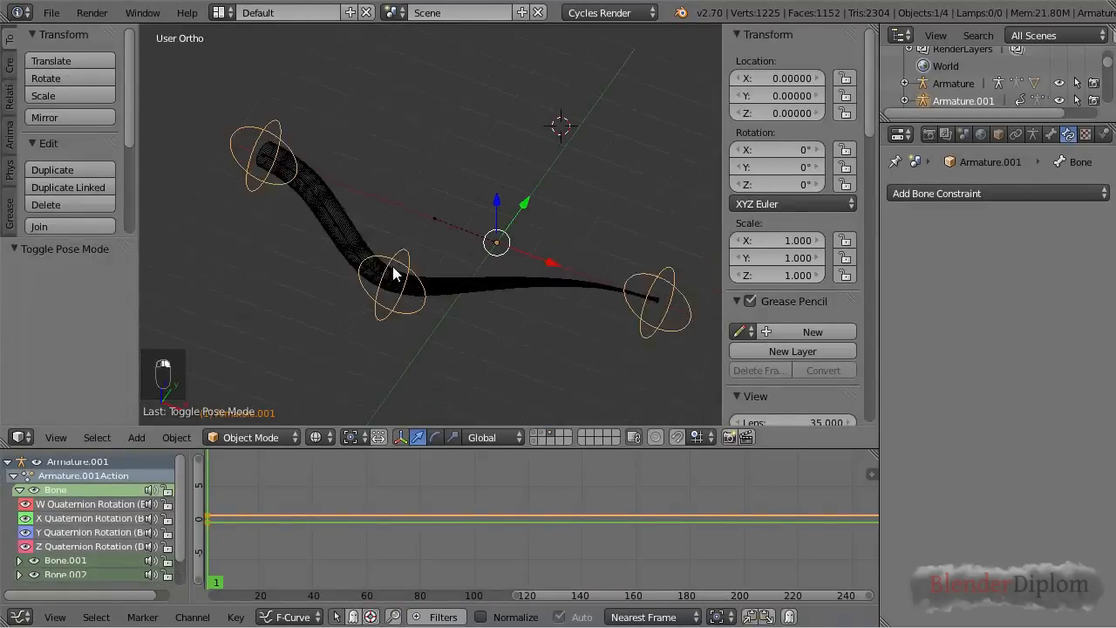
key(Ctrl+Tab)
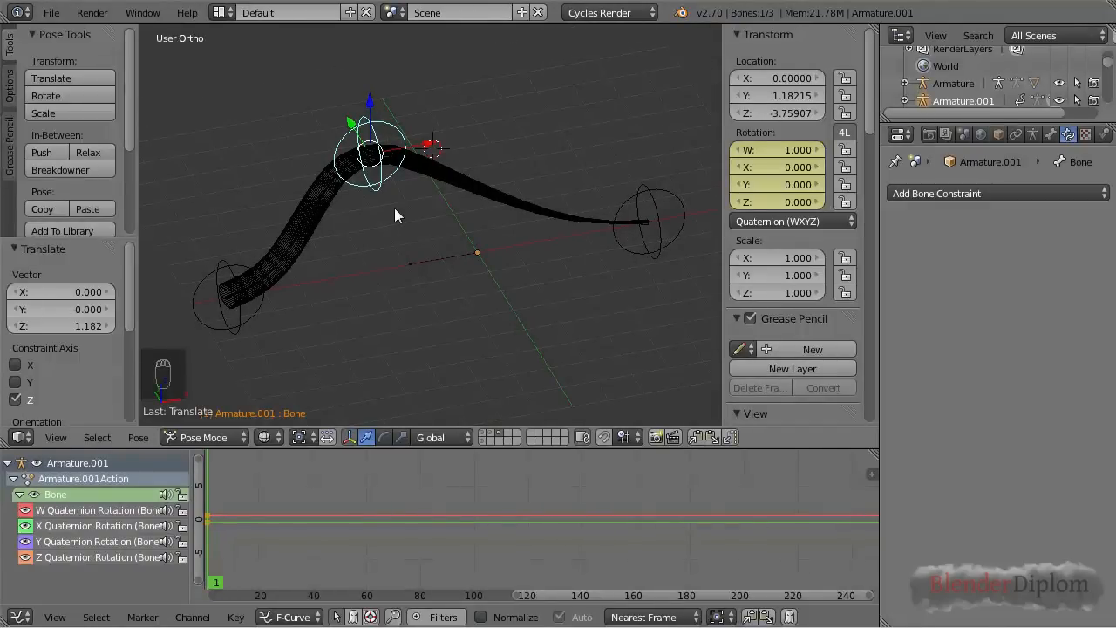
mouse_move(388, 239)
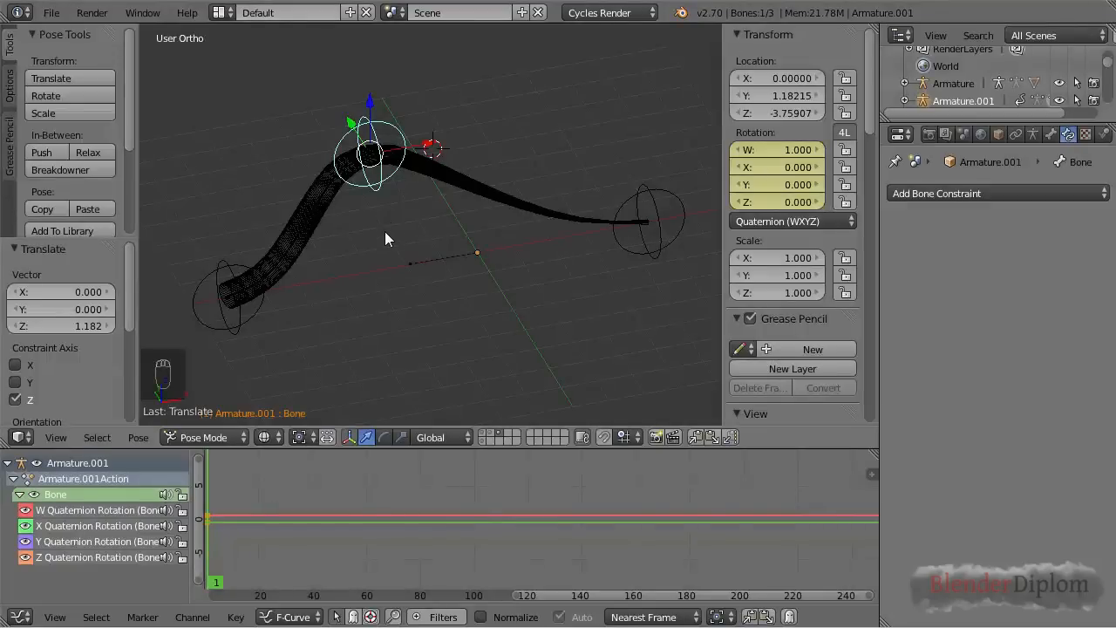